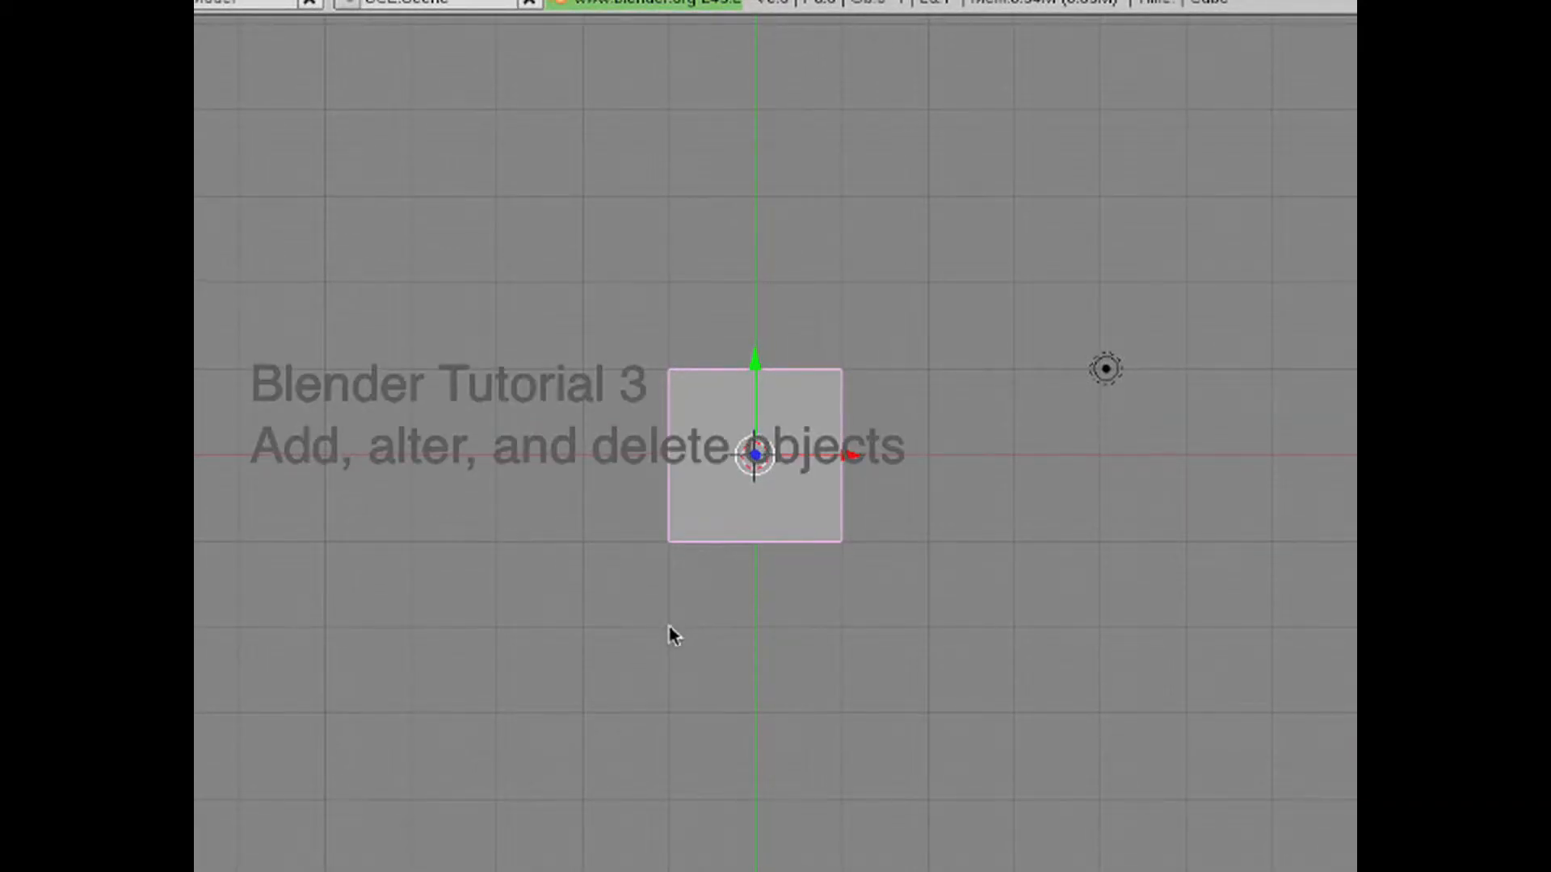
mouse_move(660, 631)
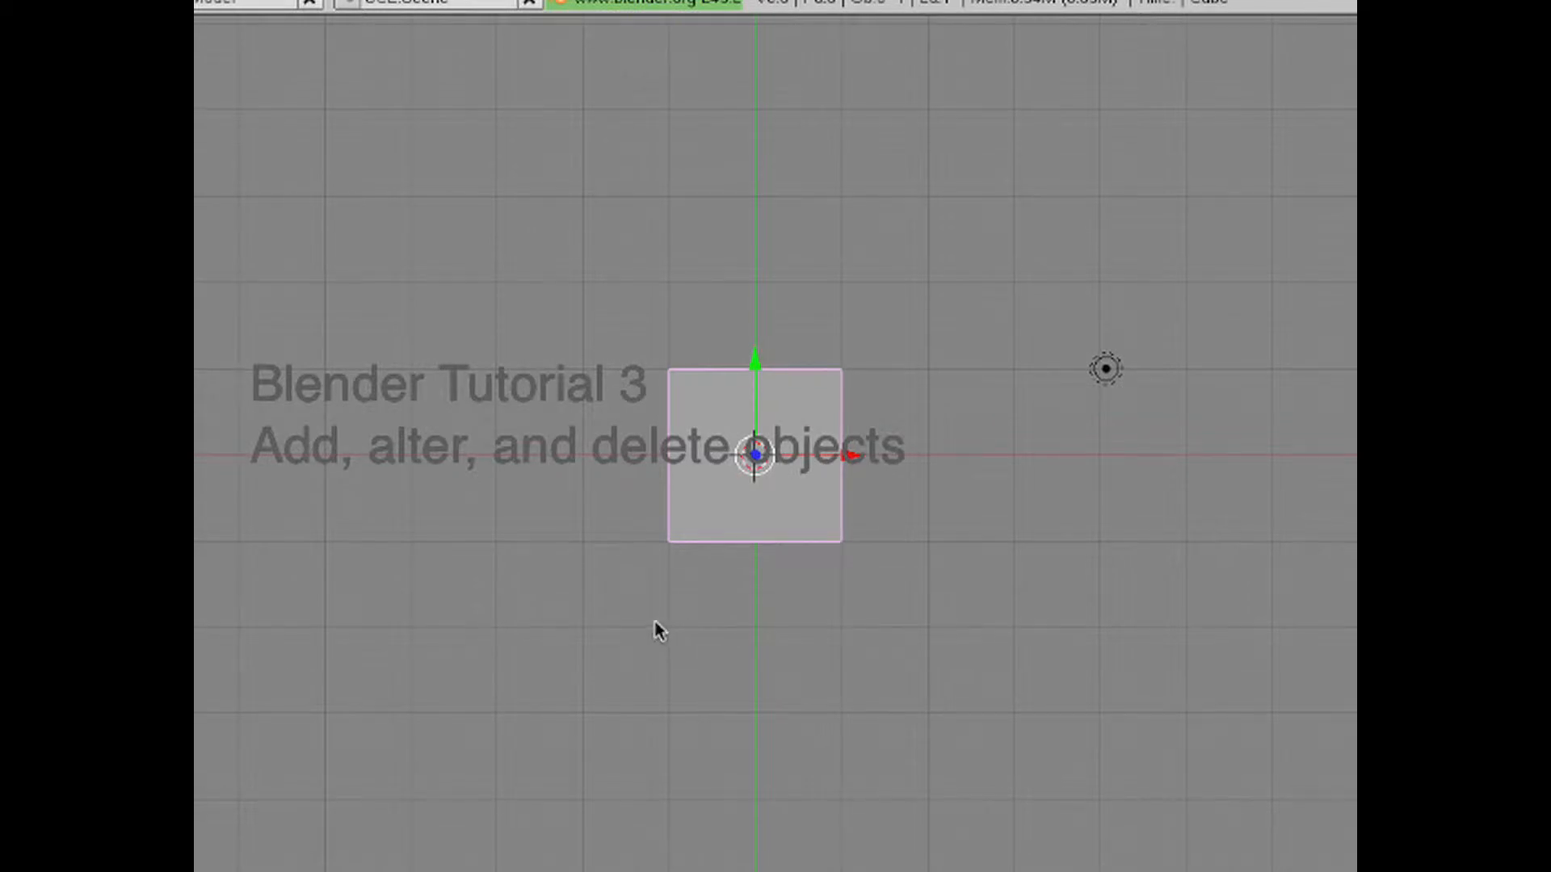
mouse_move(633, 629)
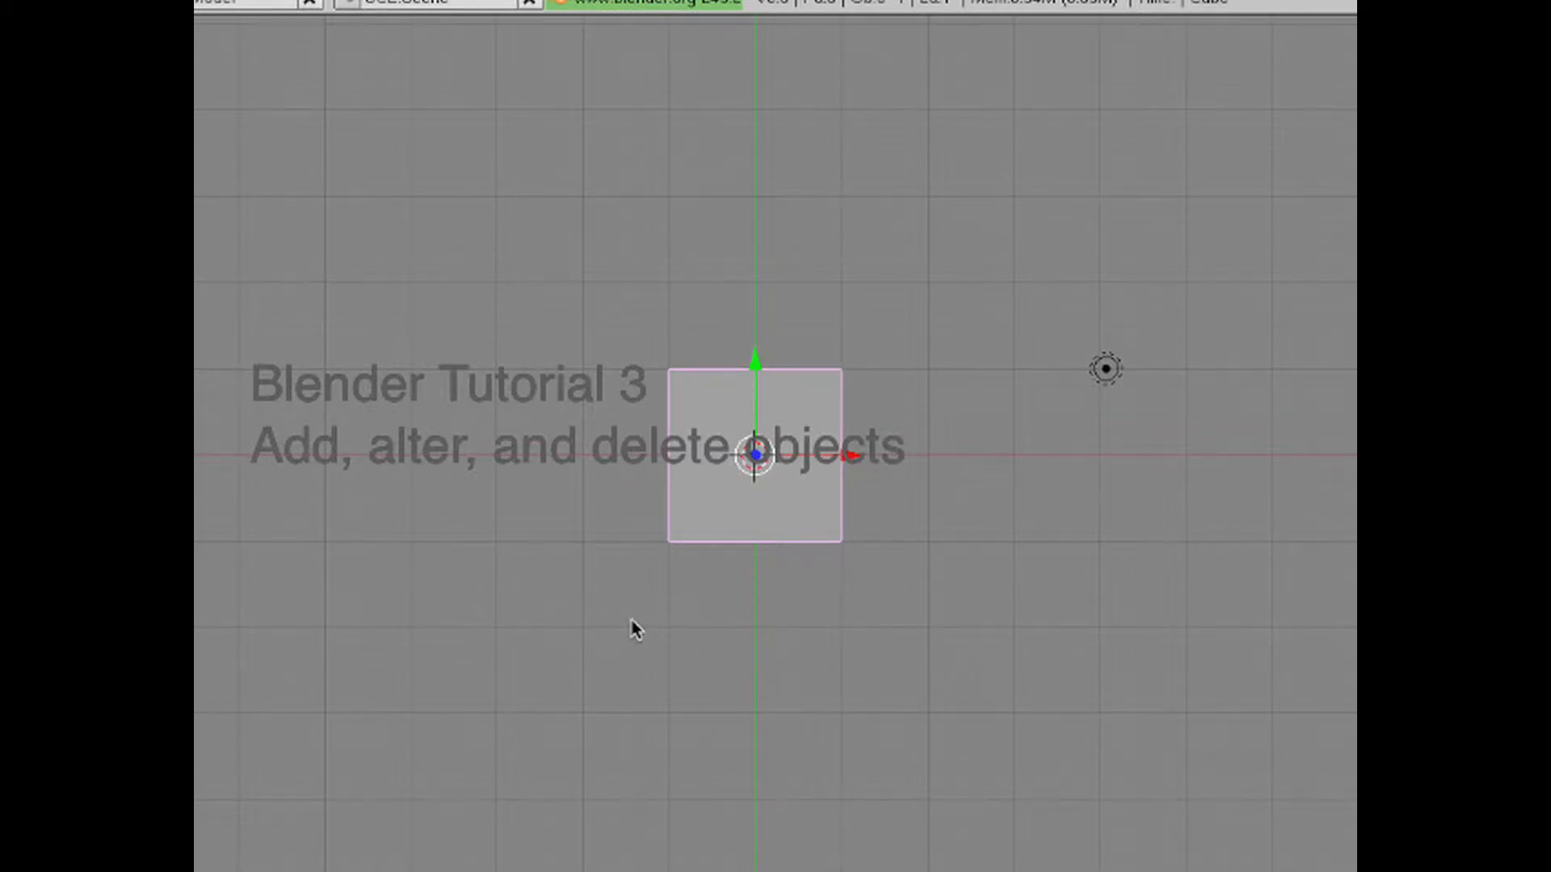
mouse_move(621, 635)
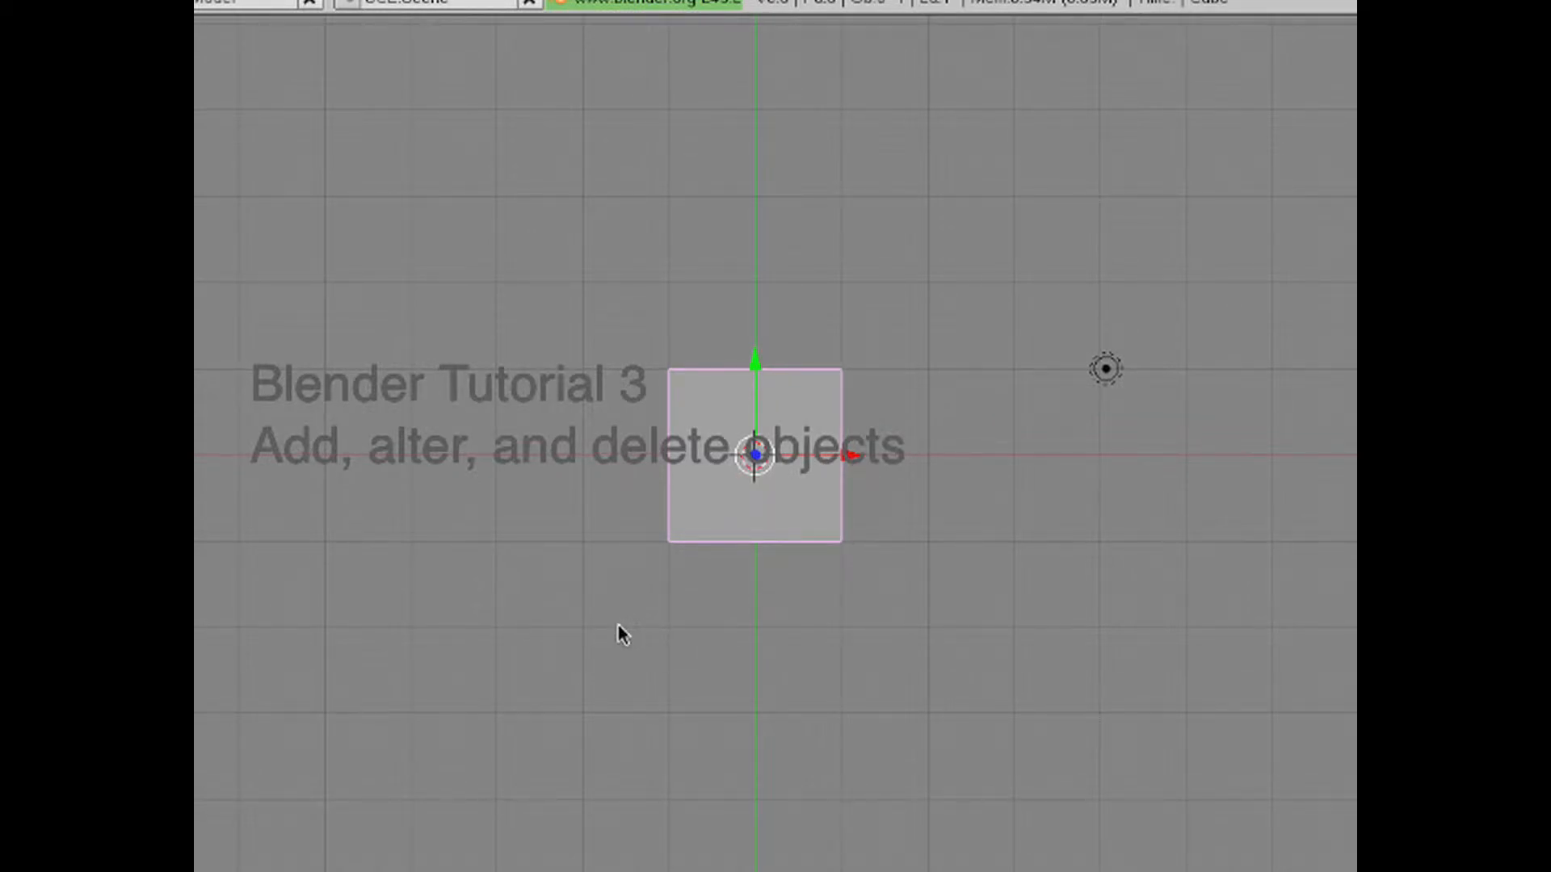
mouse_move(609, 639)
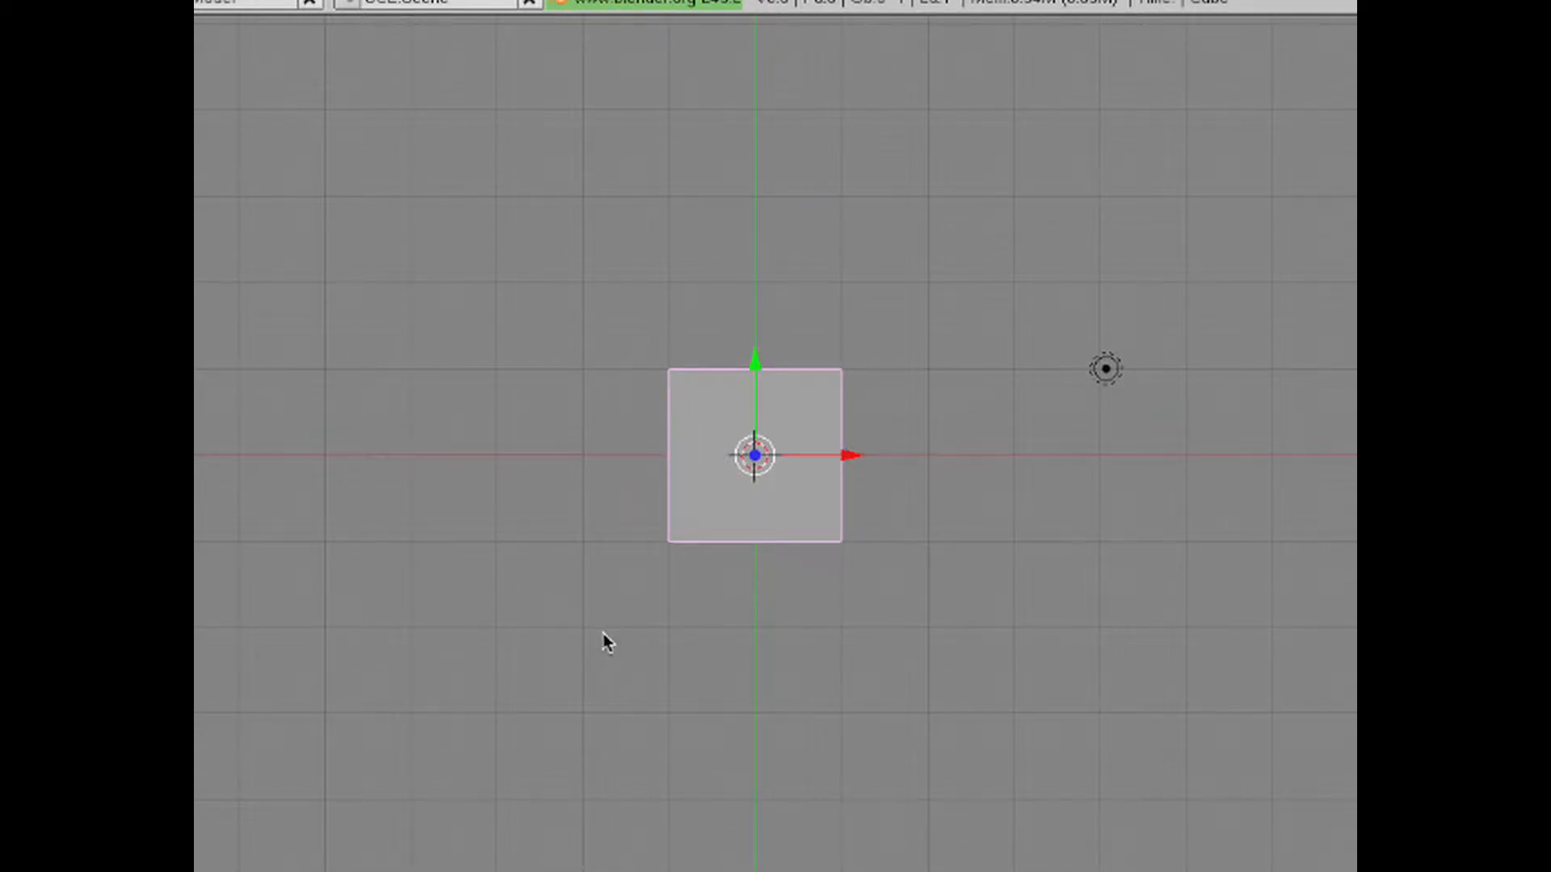
mouse_move(596, 647)
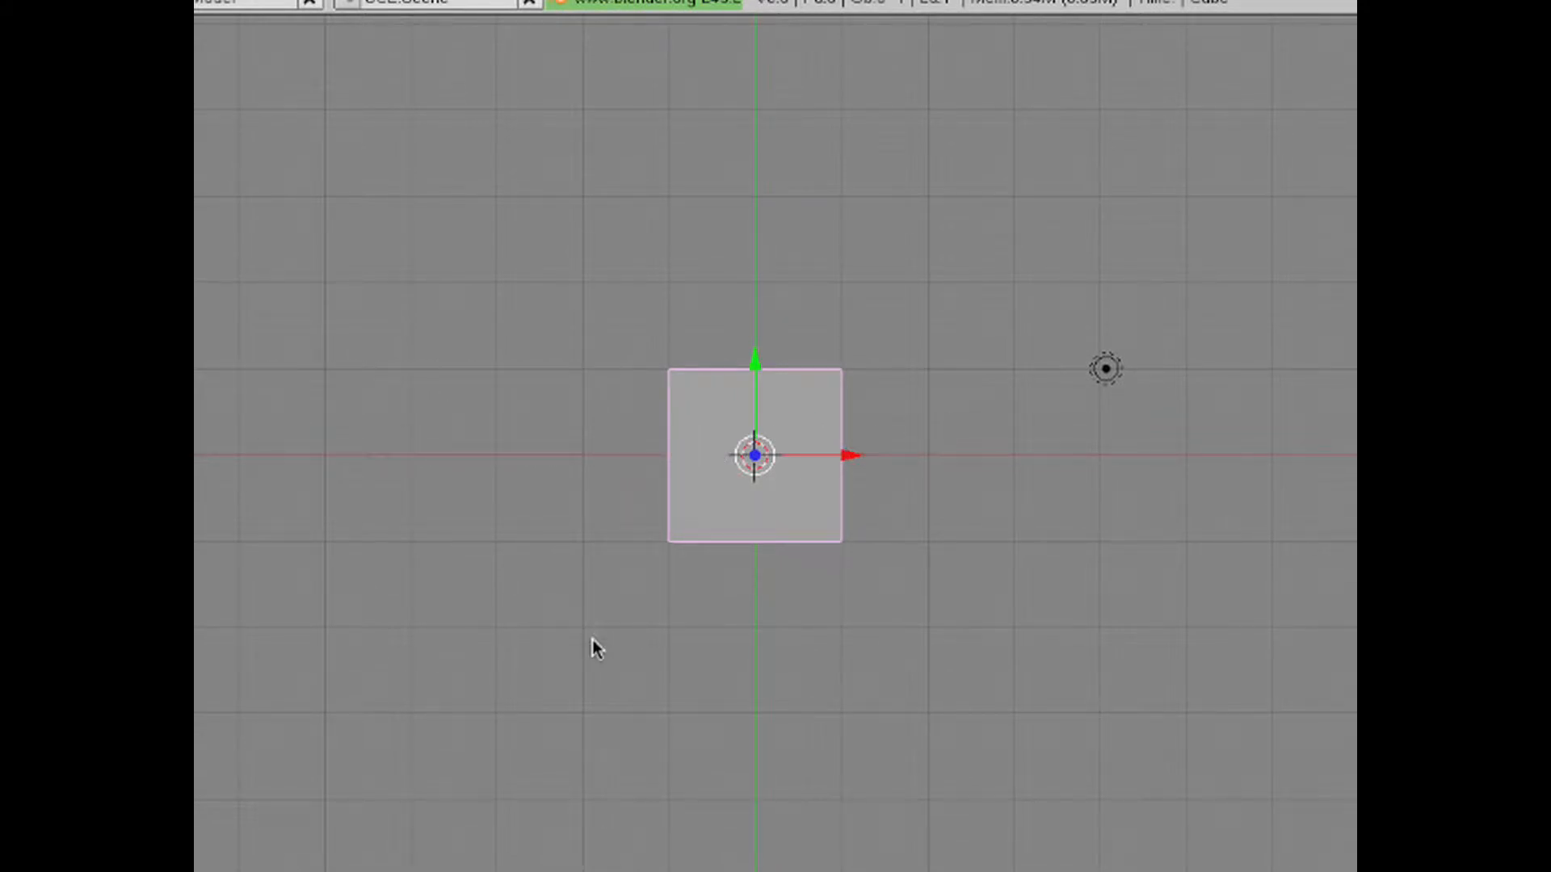
mouse_move(846, 759)
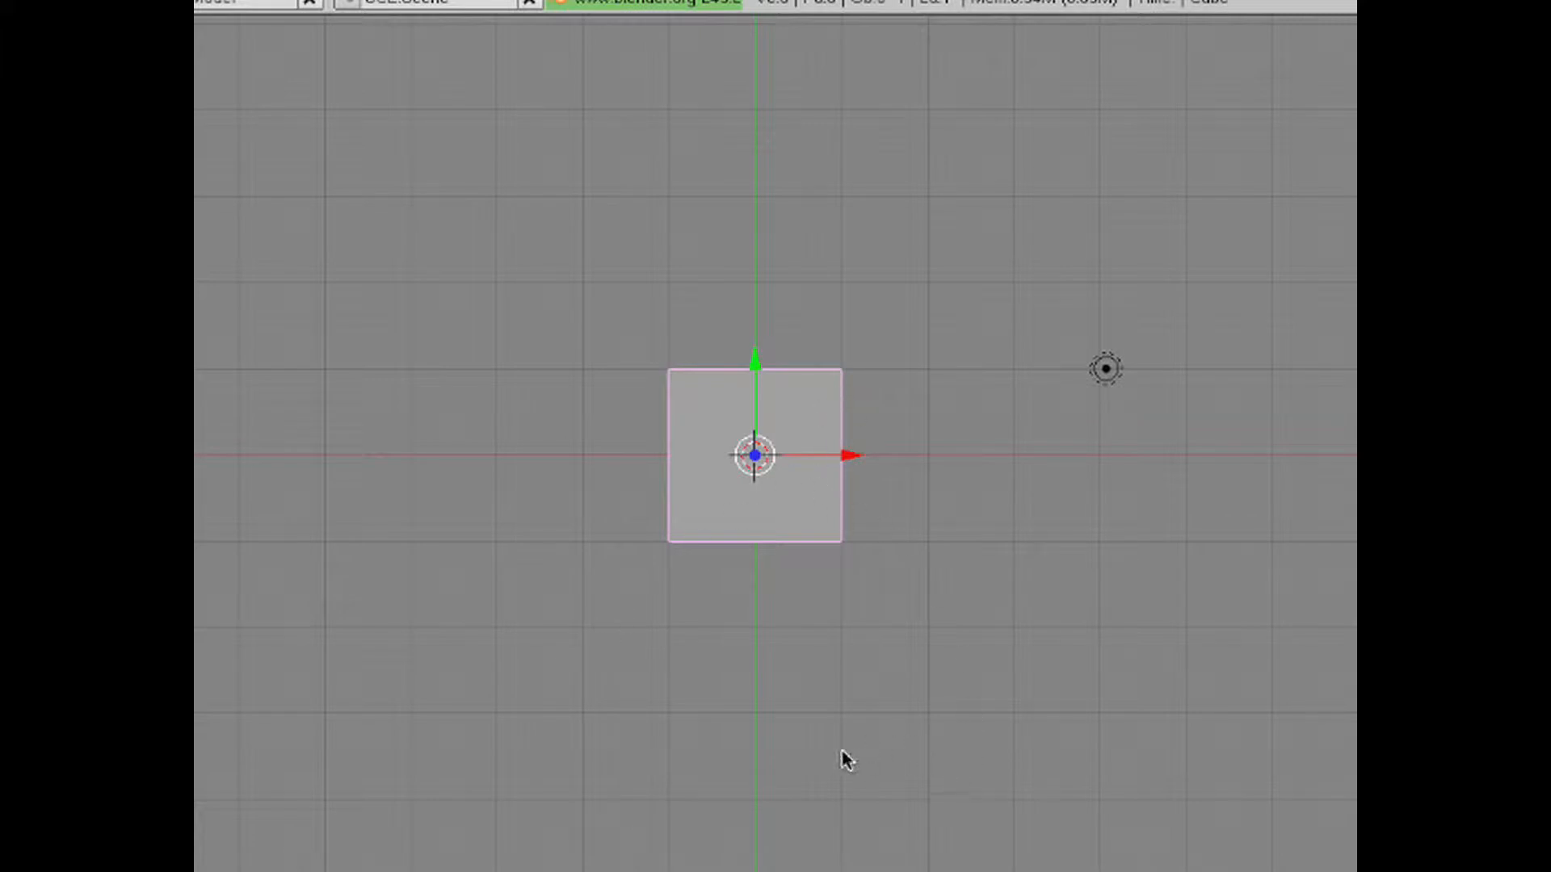
mouse_move(791, 658)
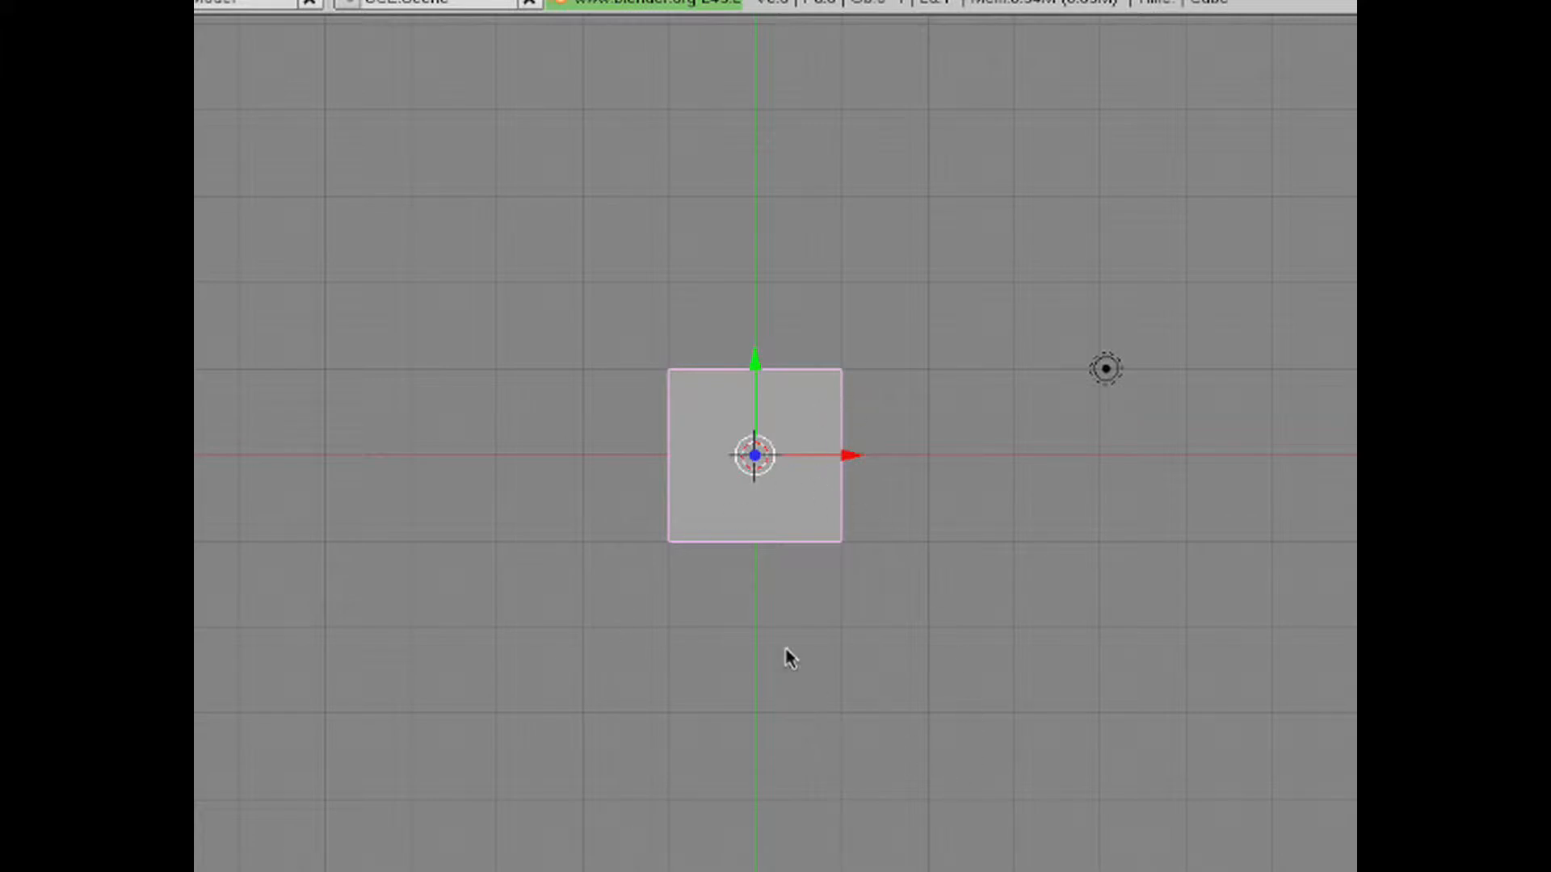
mouse_move(1080, 690)
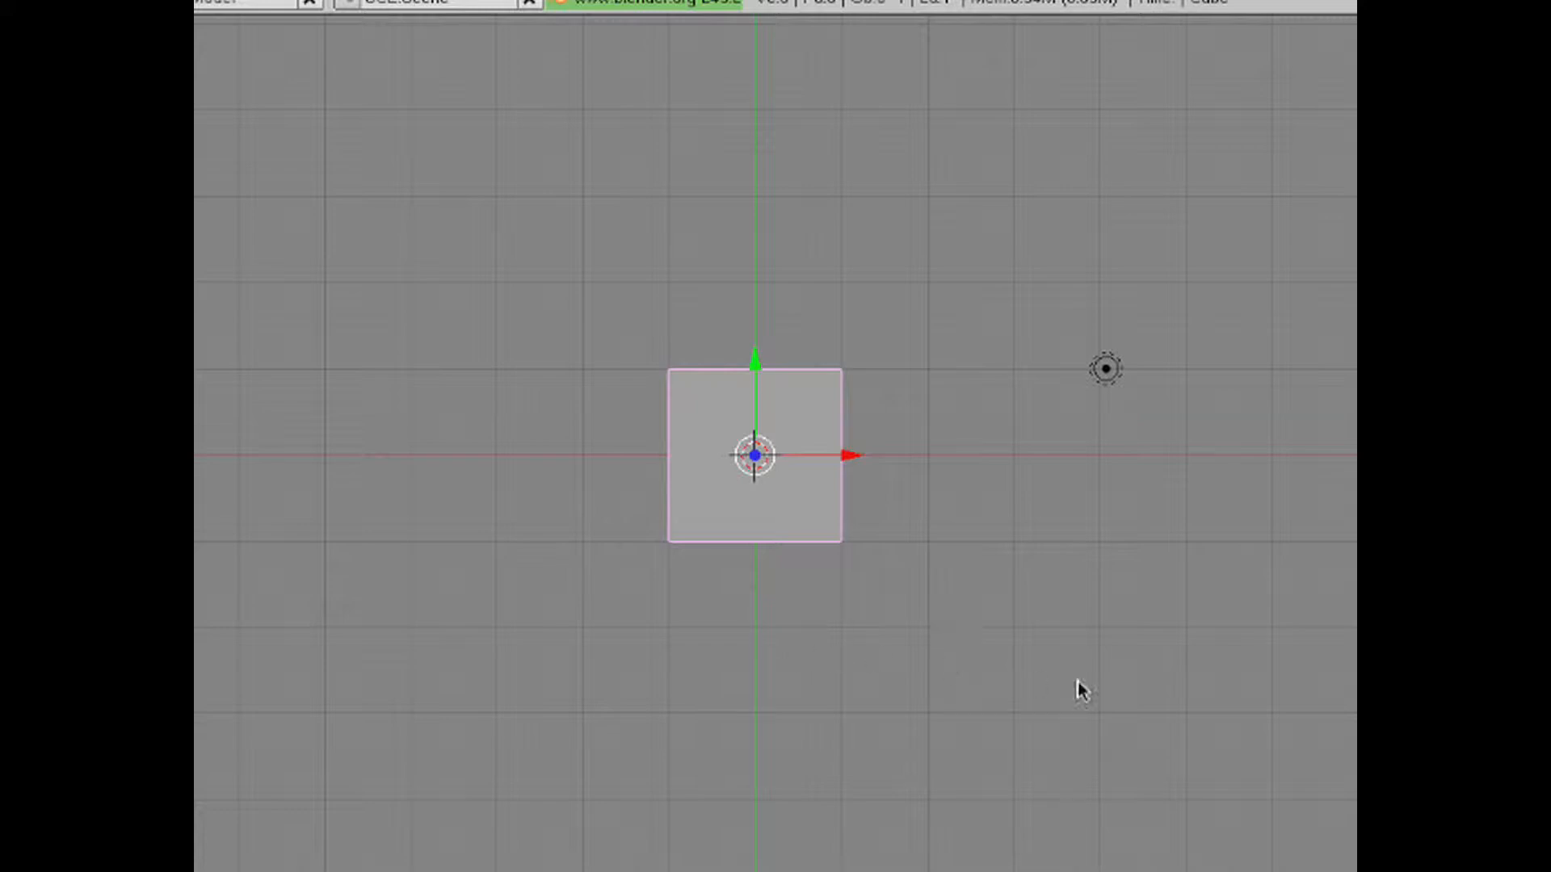
mouse_move(908, 601)
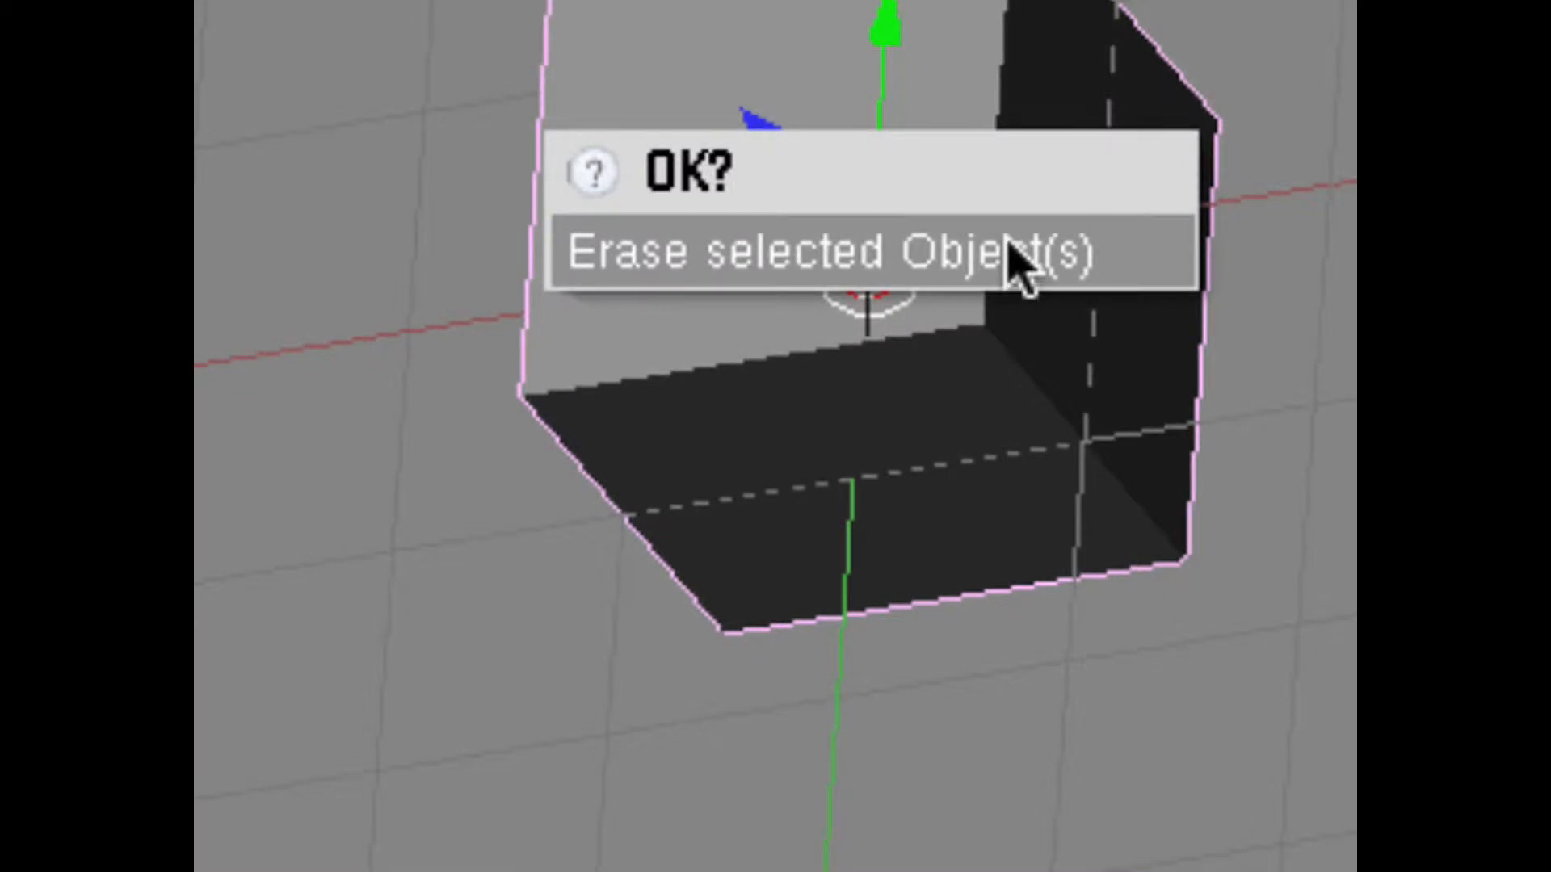
- Confirm erasing the selected default cube from the scene
left_click(834, 250)
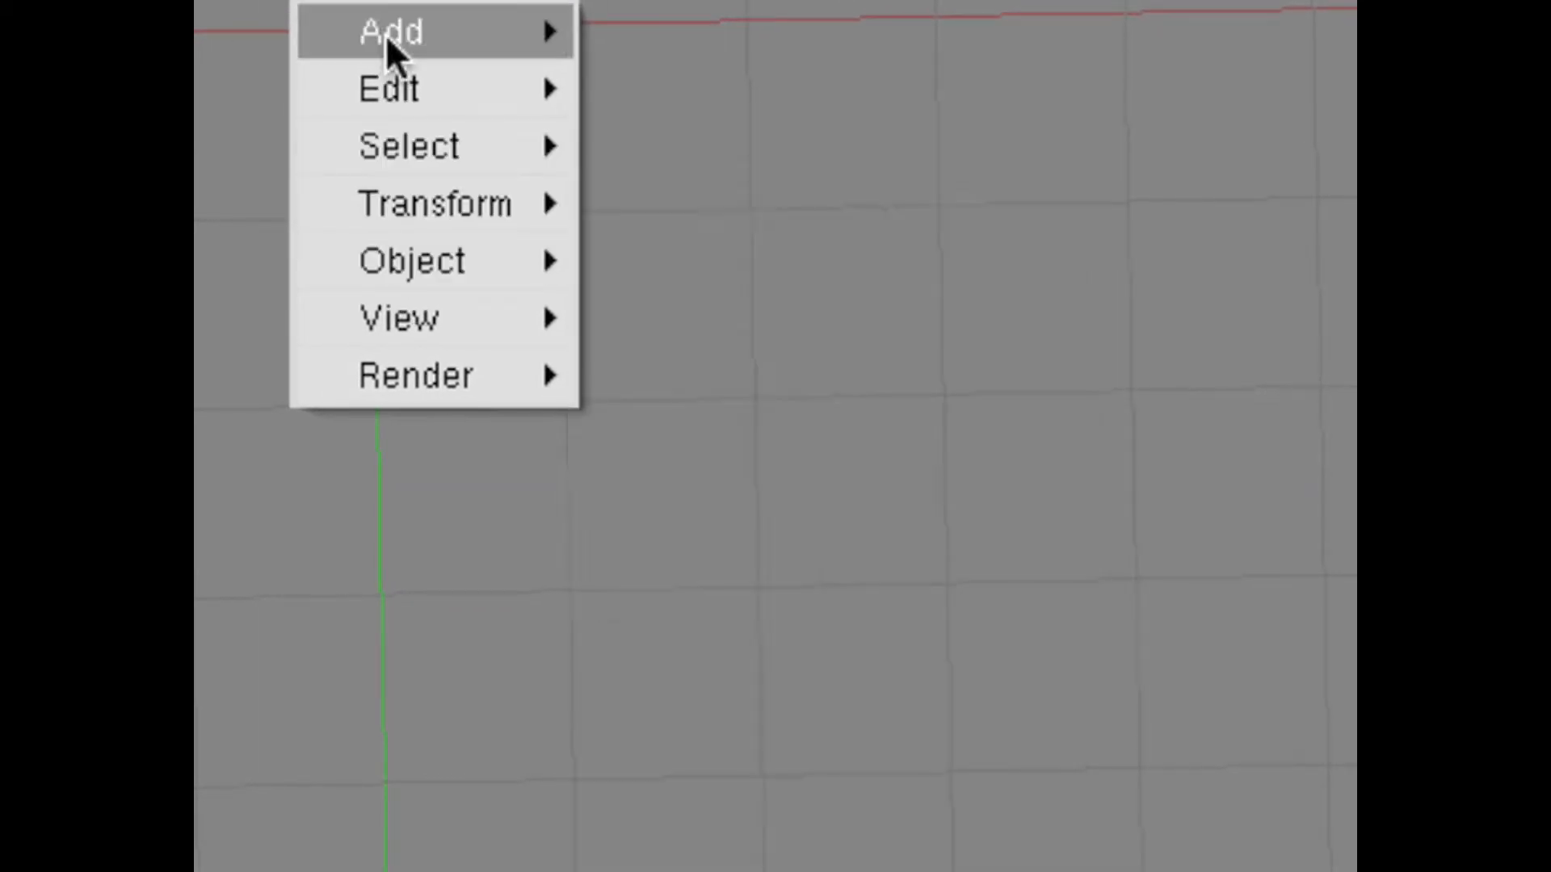
- Add a new cube mesh at the centre of the scene via Add > Mesh > Cube
left_click(391, 31)
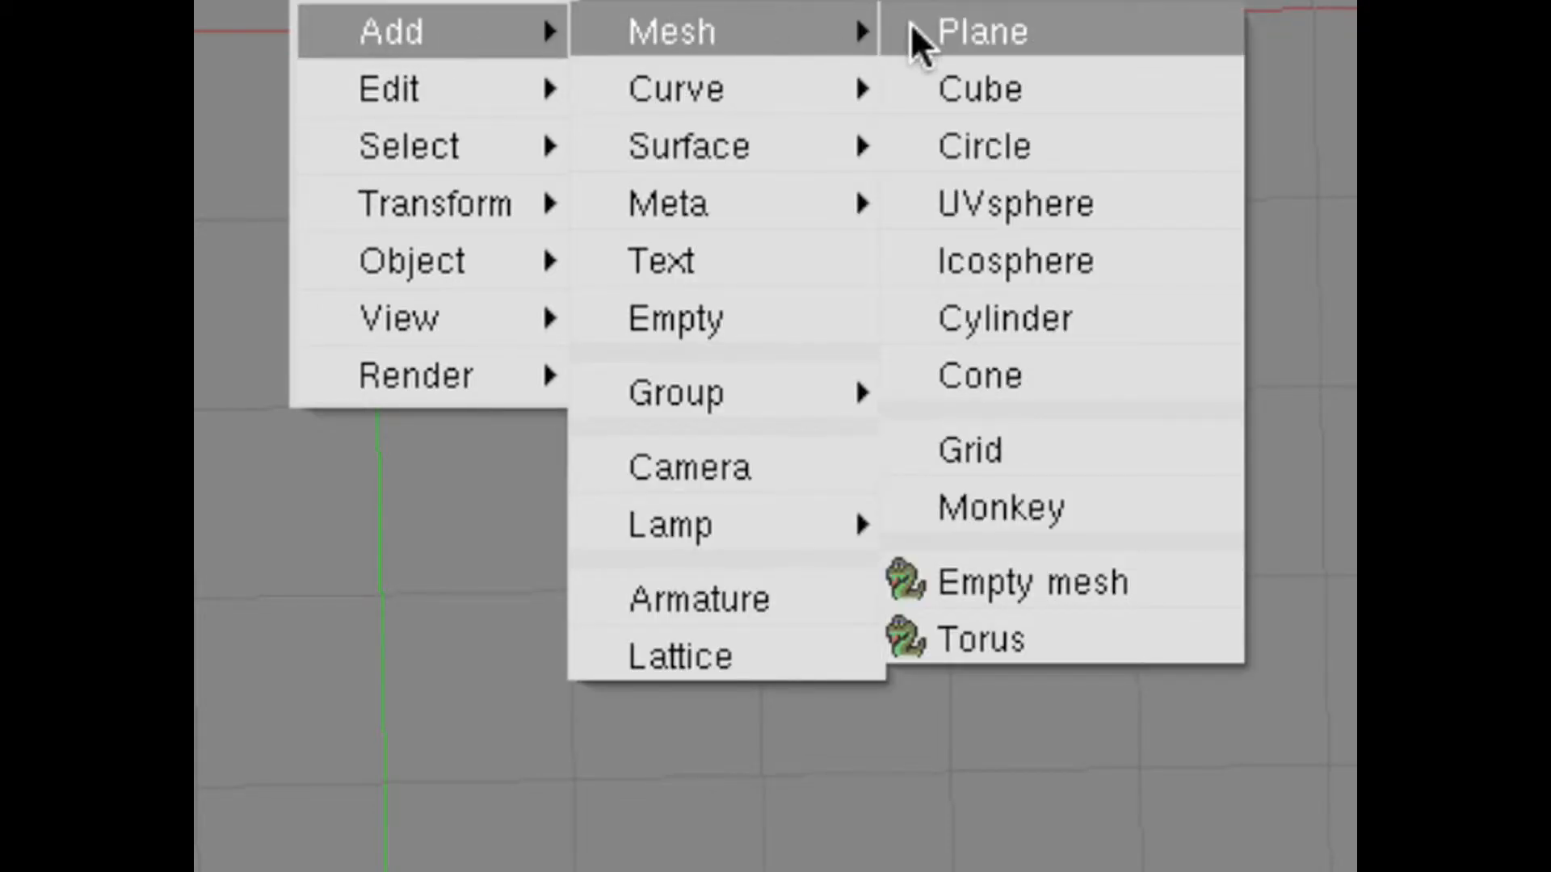
left_click(983, 31)
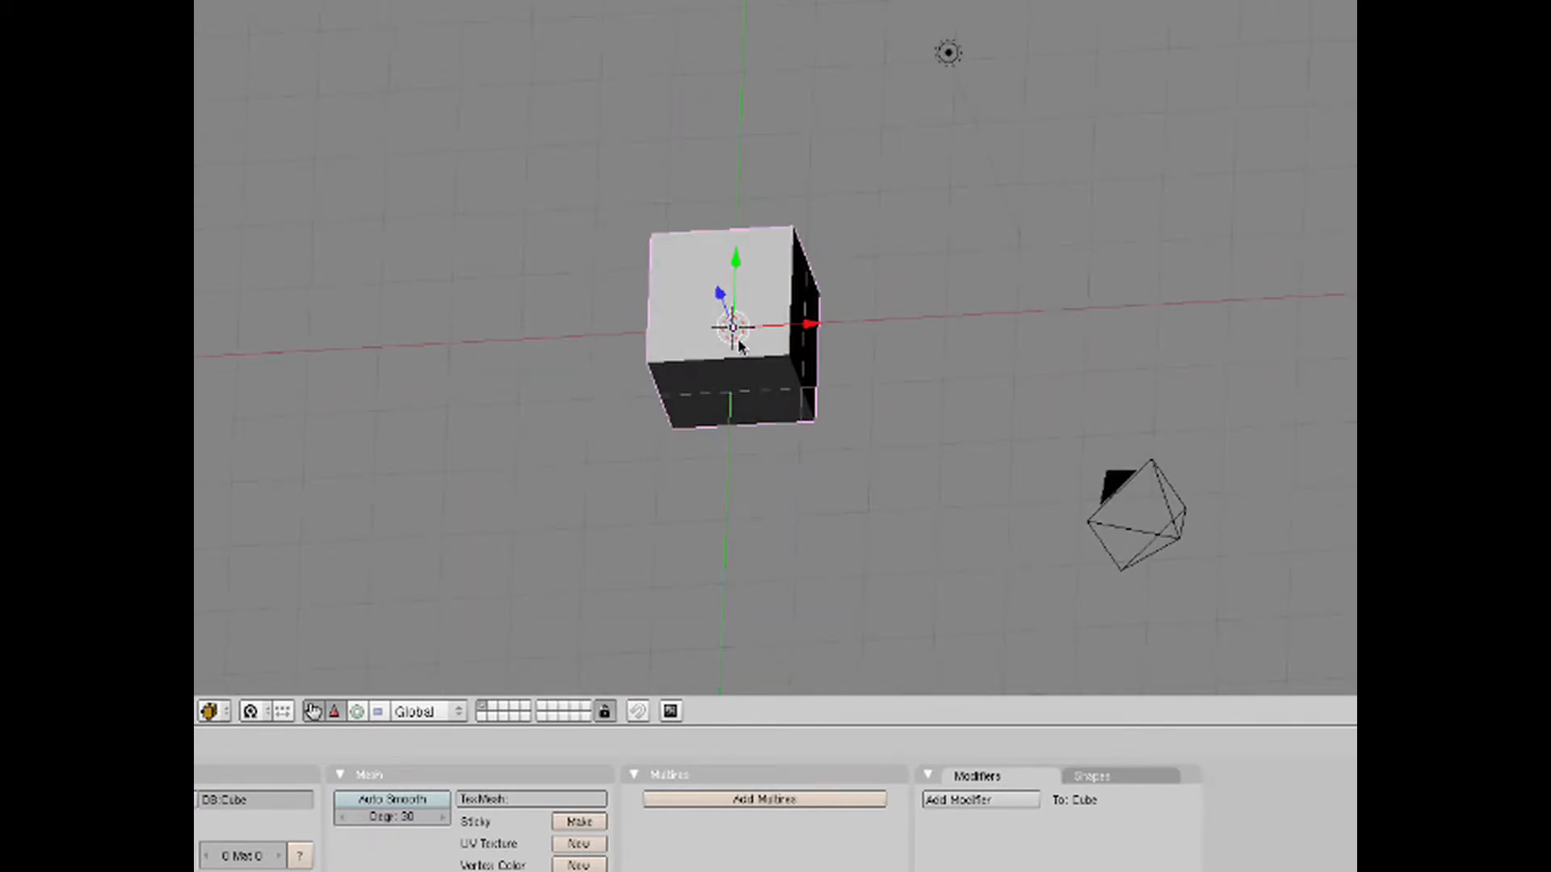
mouse_move(631, 537)
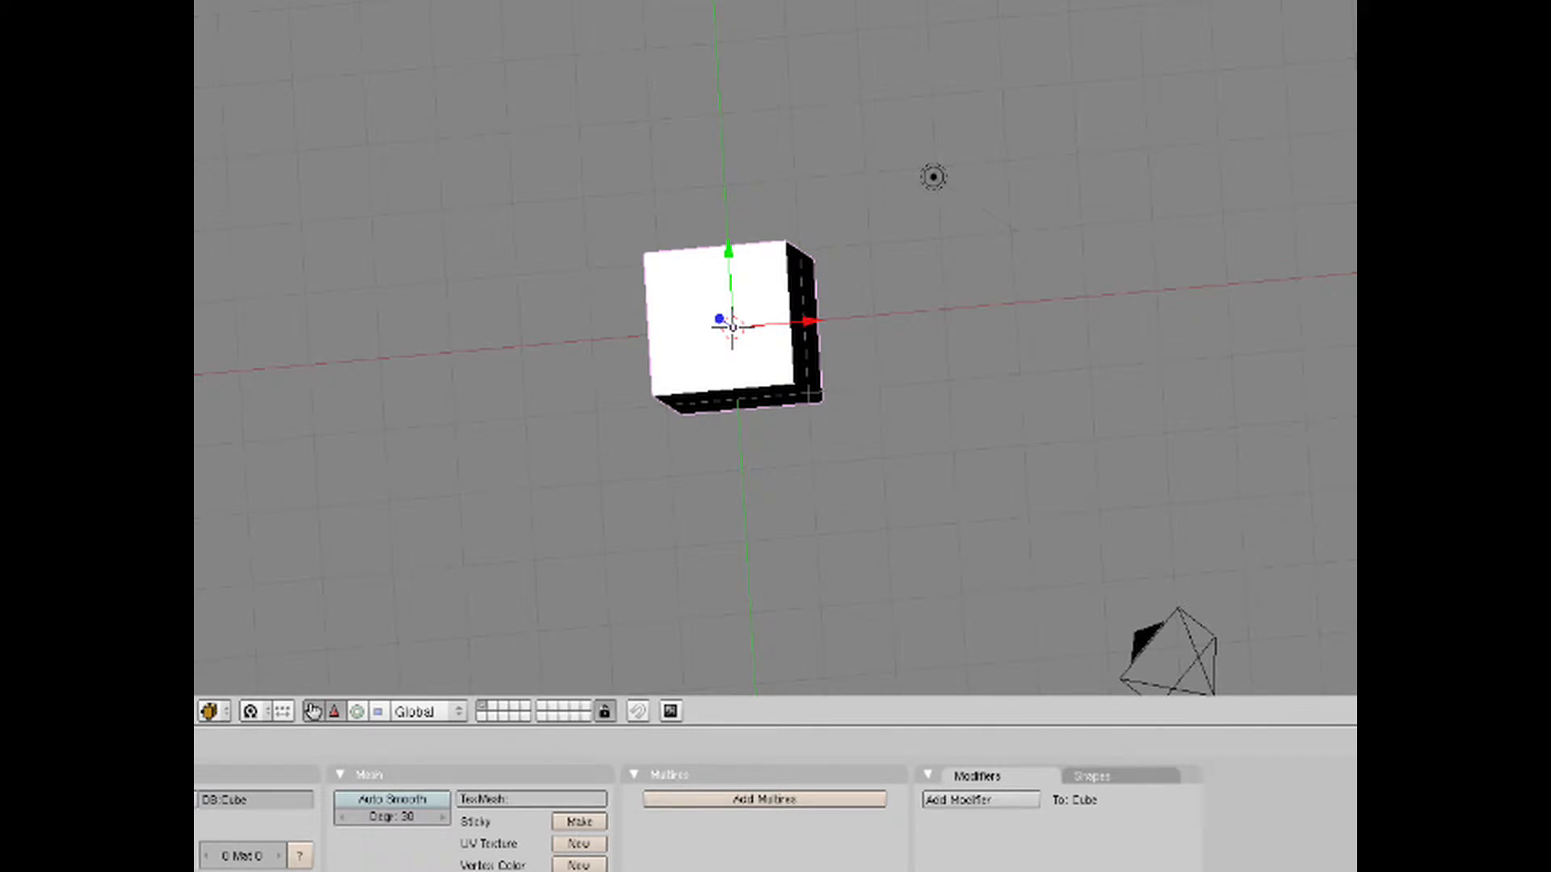
- Switch the new cube from Object Mode into Edit Mode
left_click(312, 710)
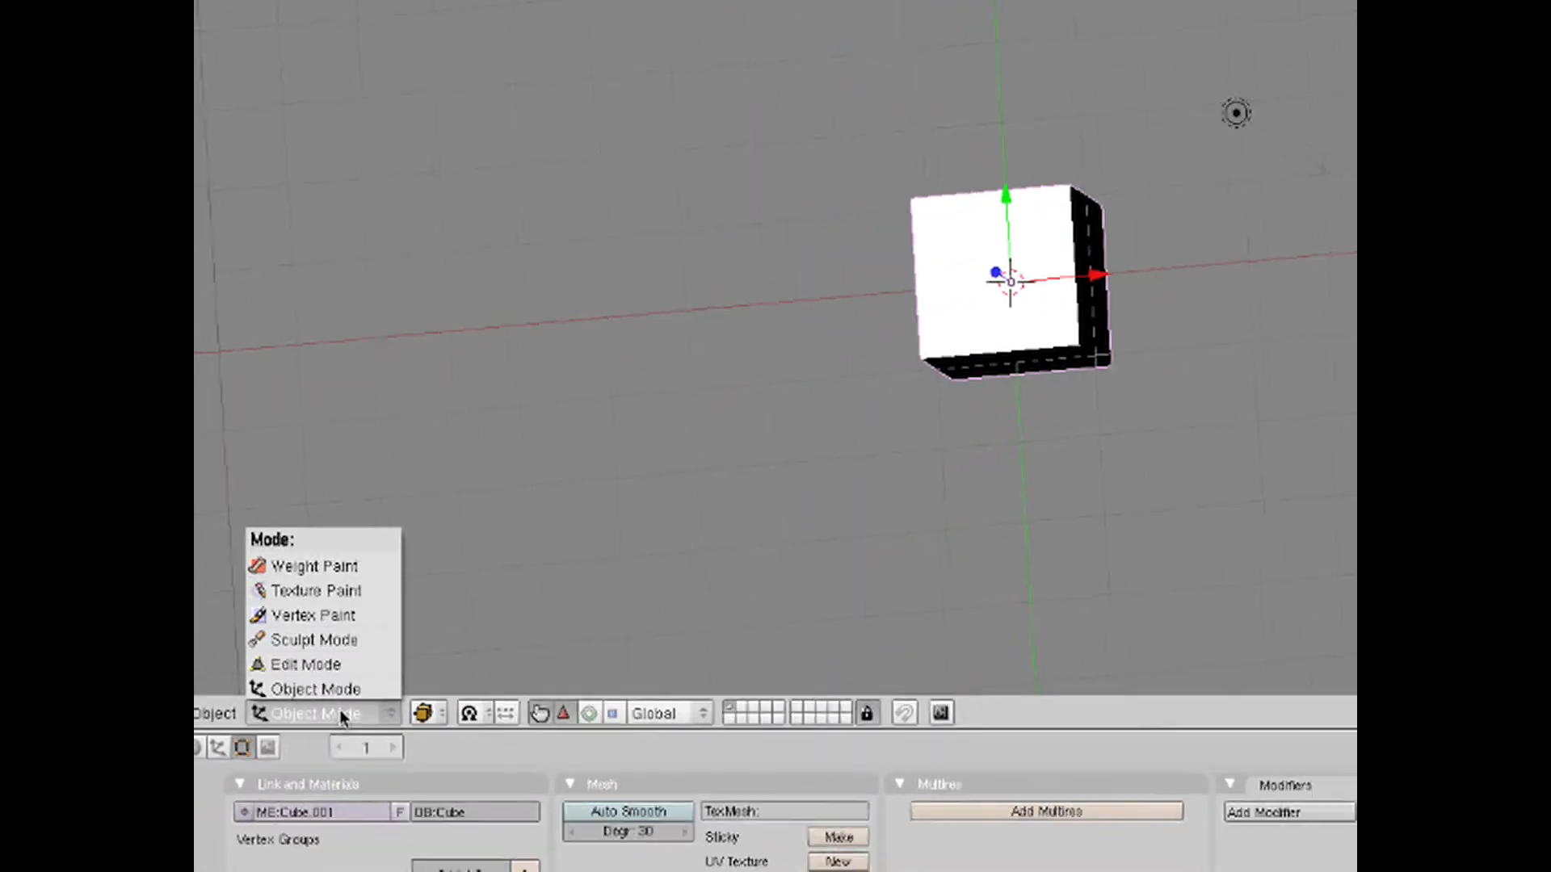
mouse_move(349, 664)
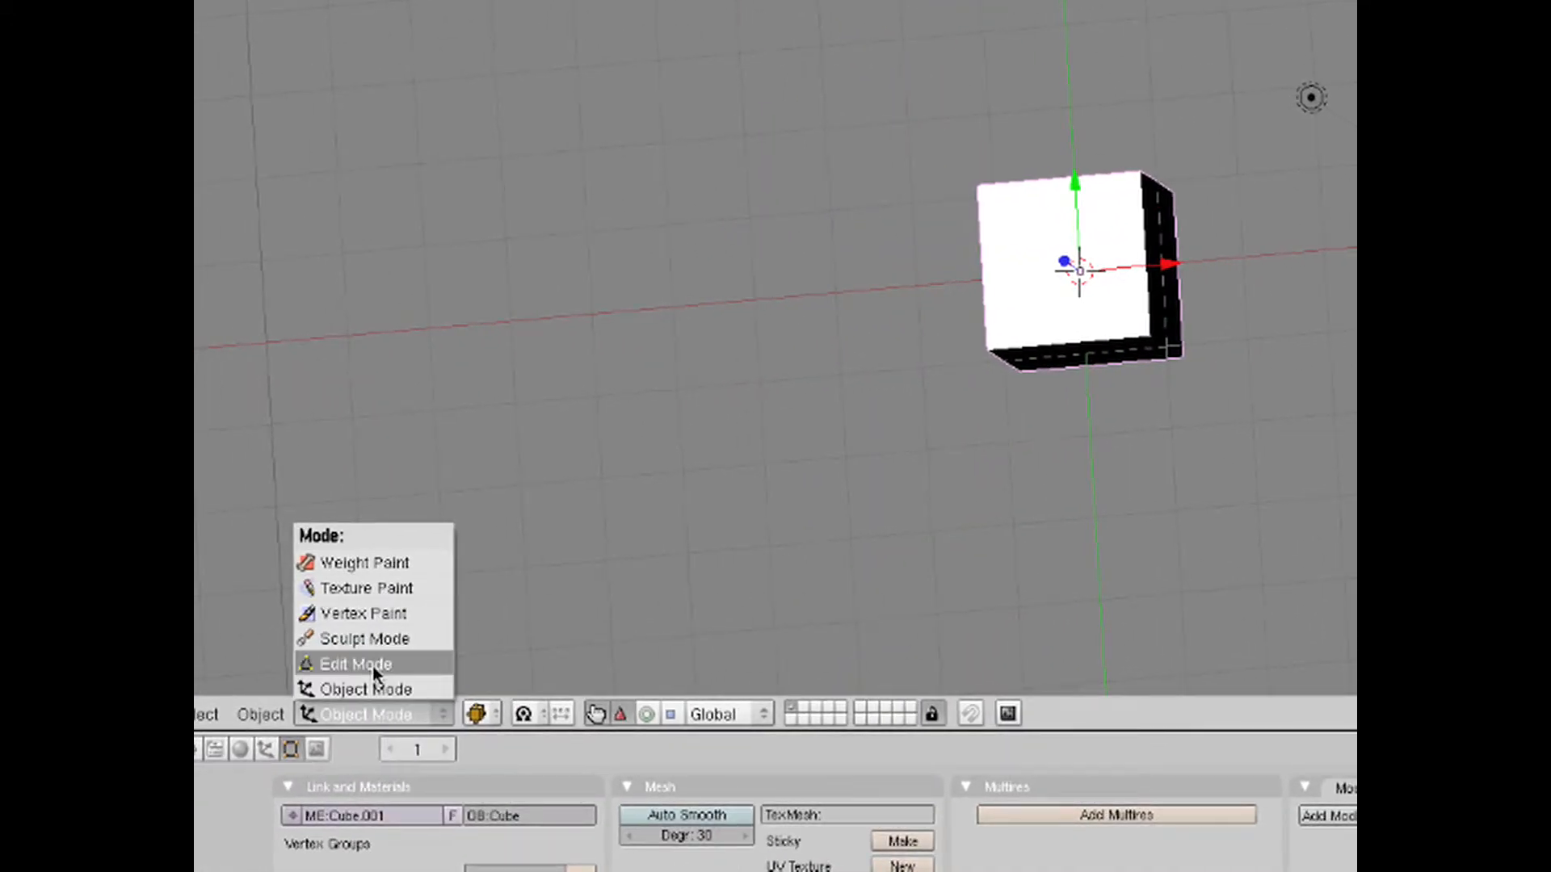
left_click(348, 663)
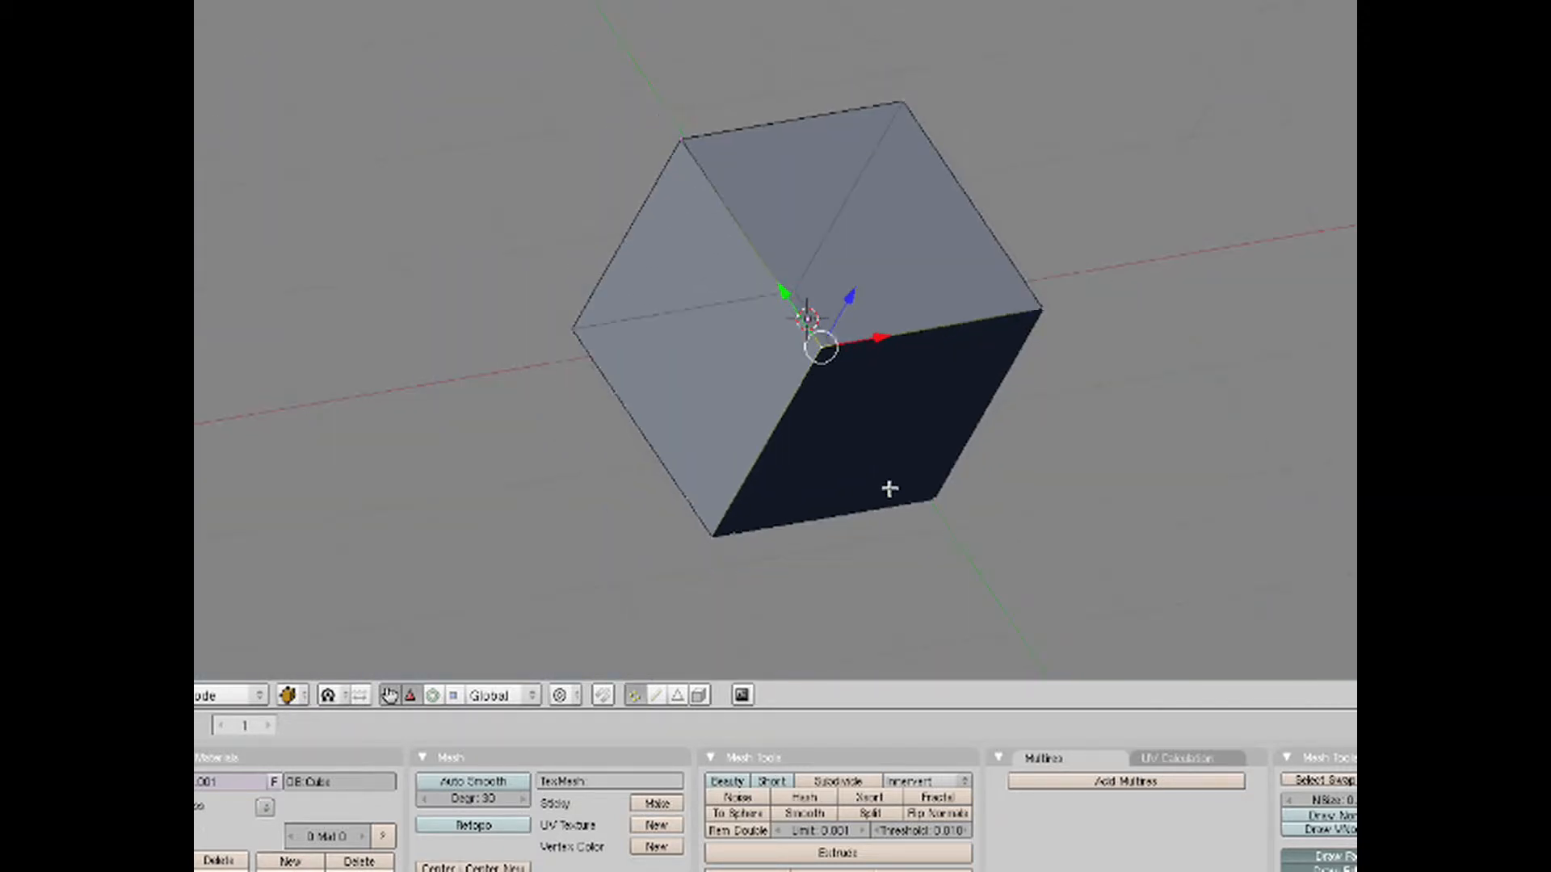
mouse_move(890, 356)
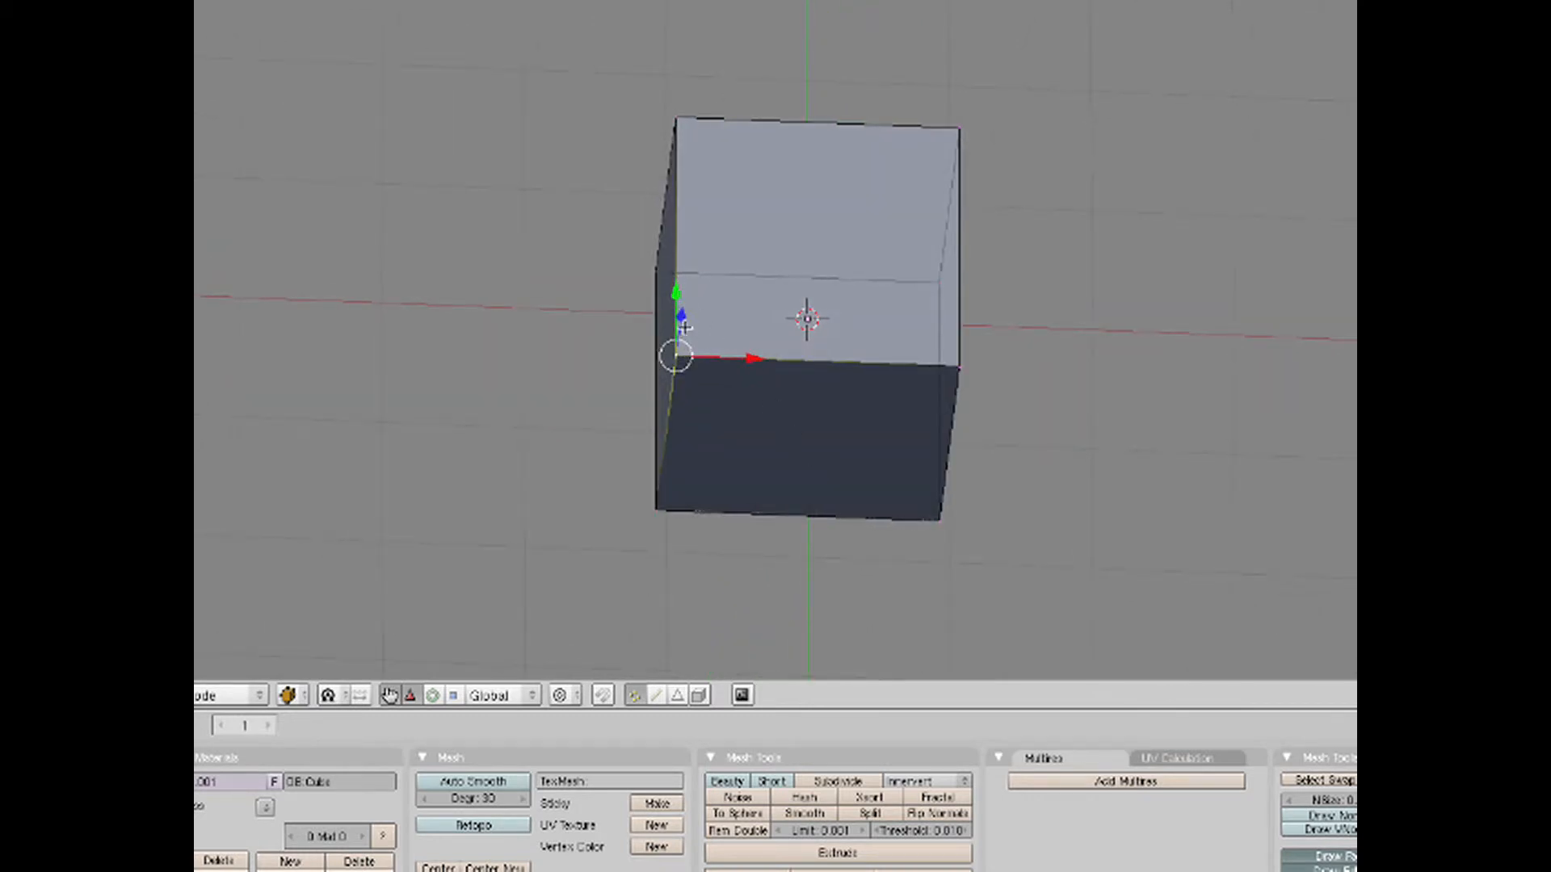
mouse_move(860, 392)
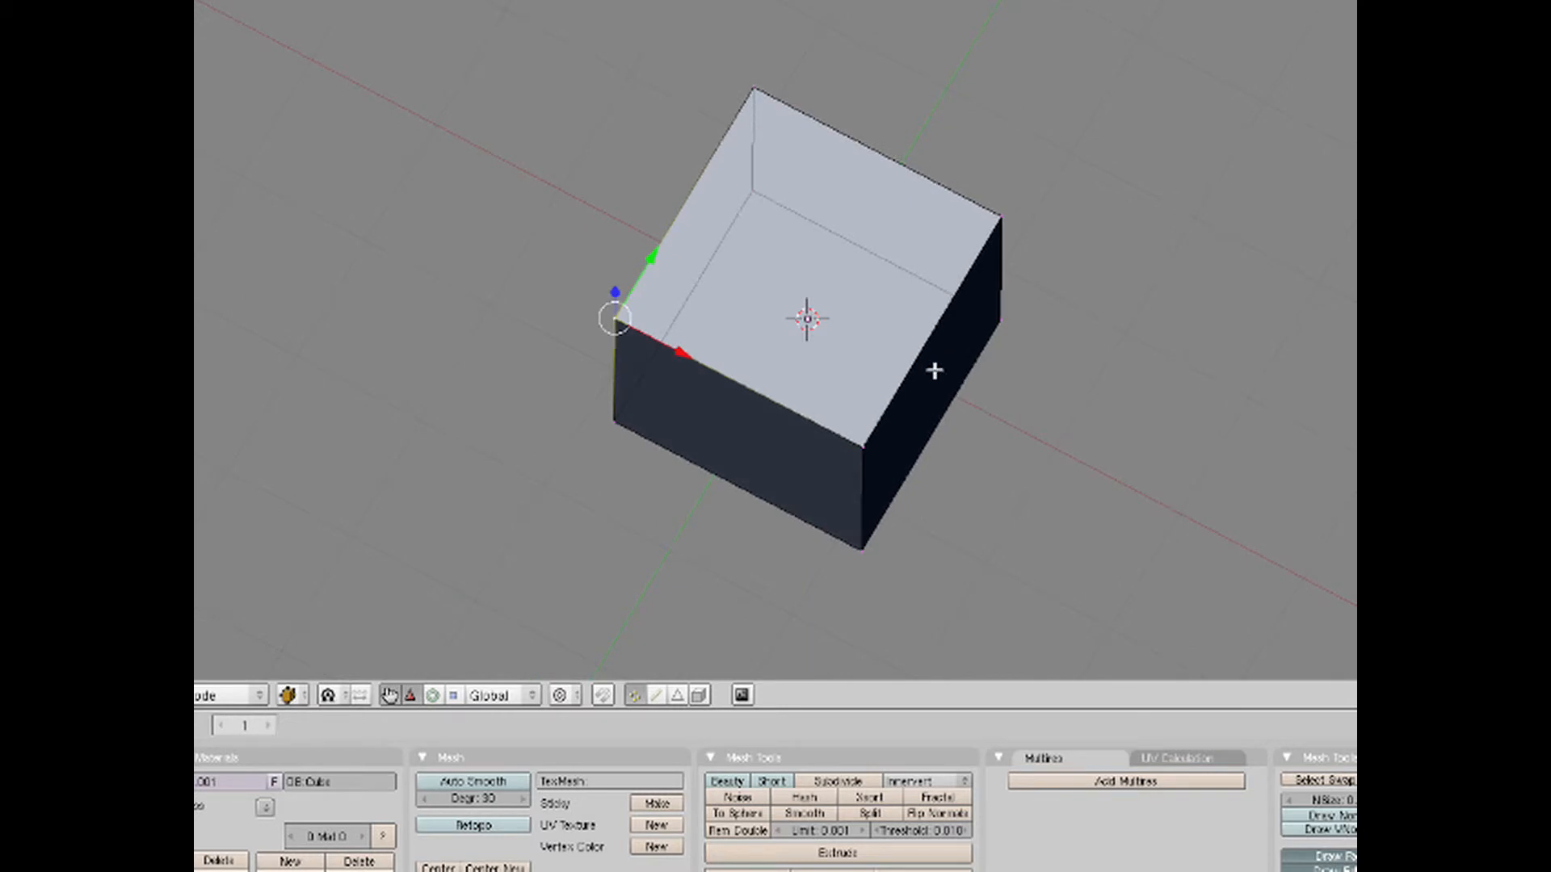
mouse_move(833, 413)
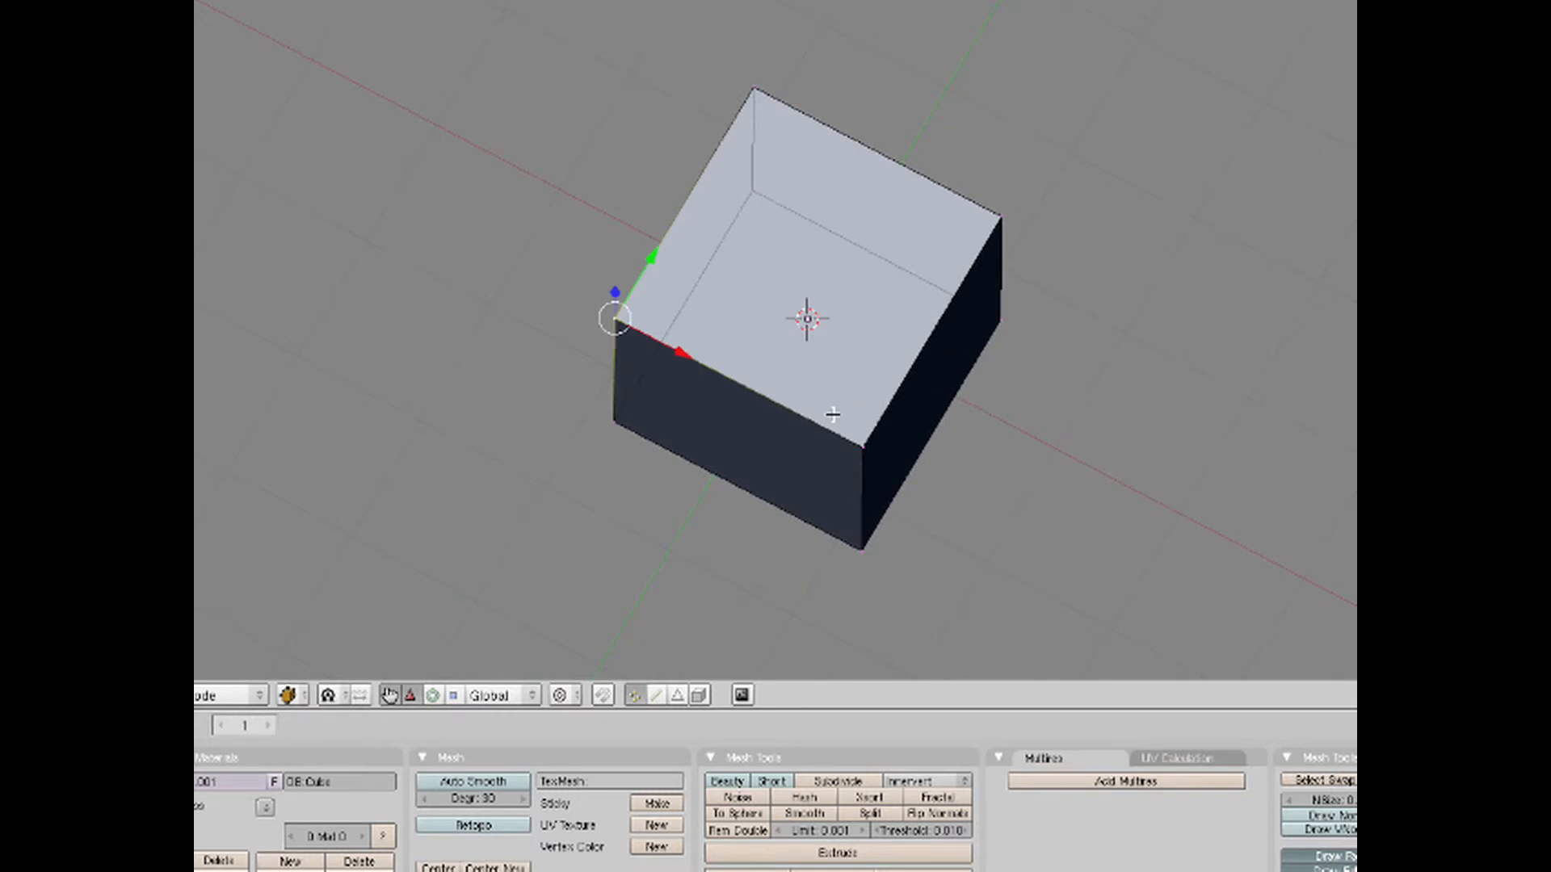
mouse_move(822, 441)
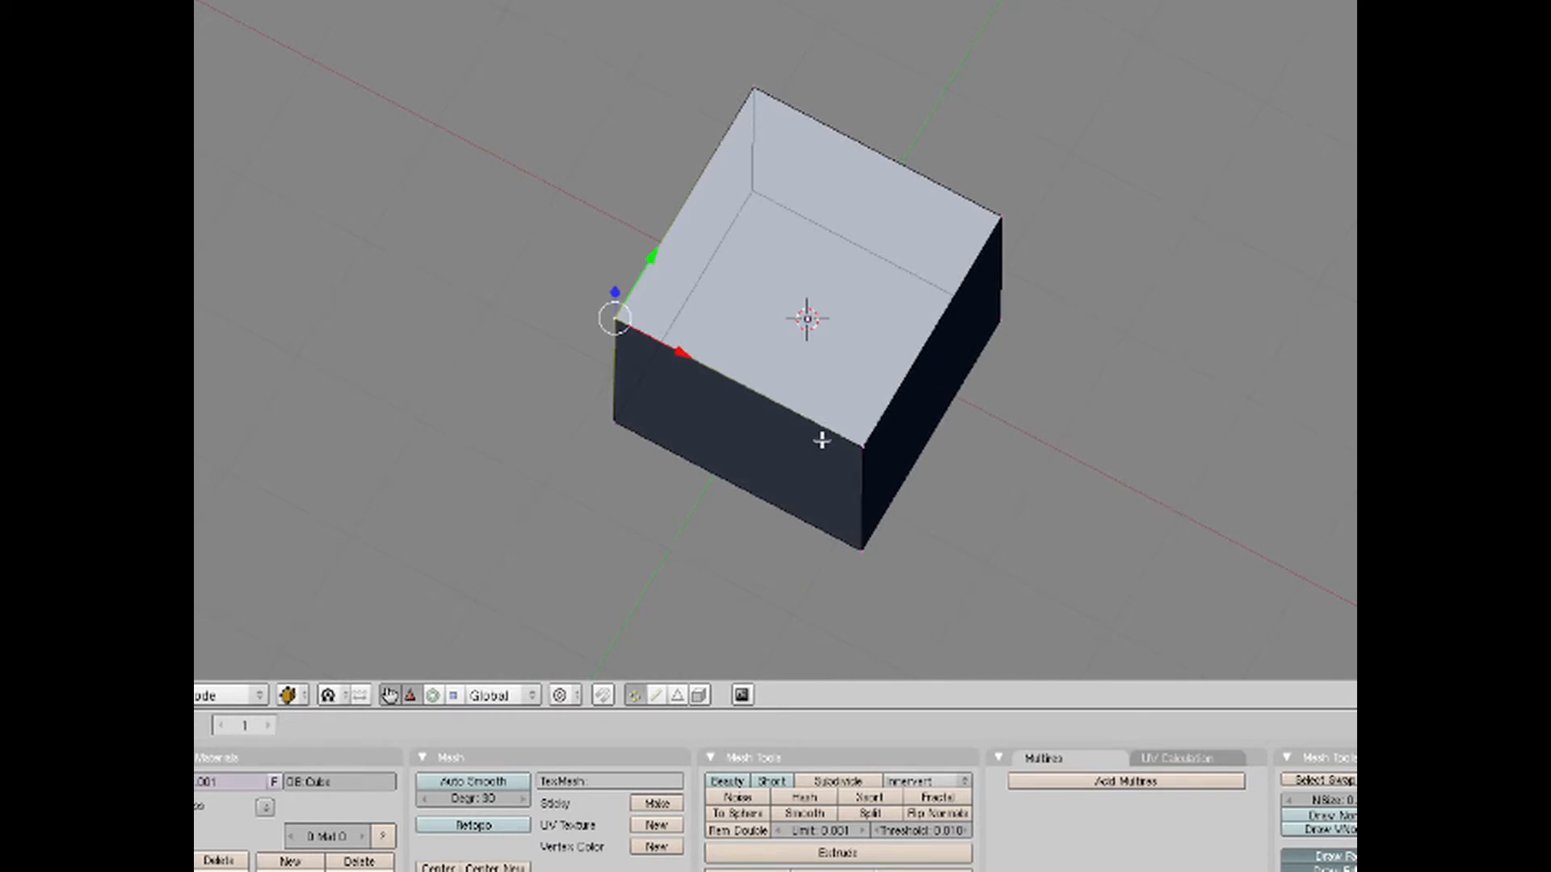
mouse_move(831, 460)
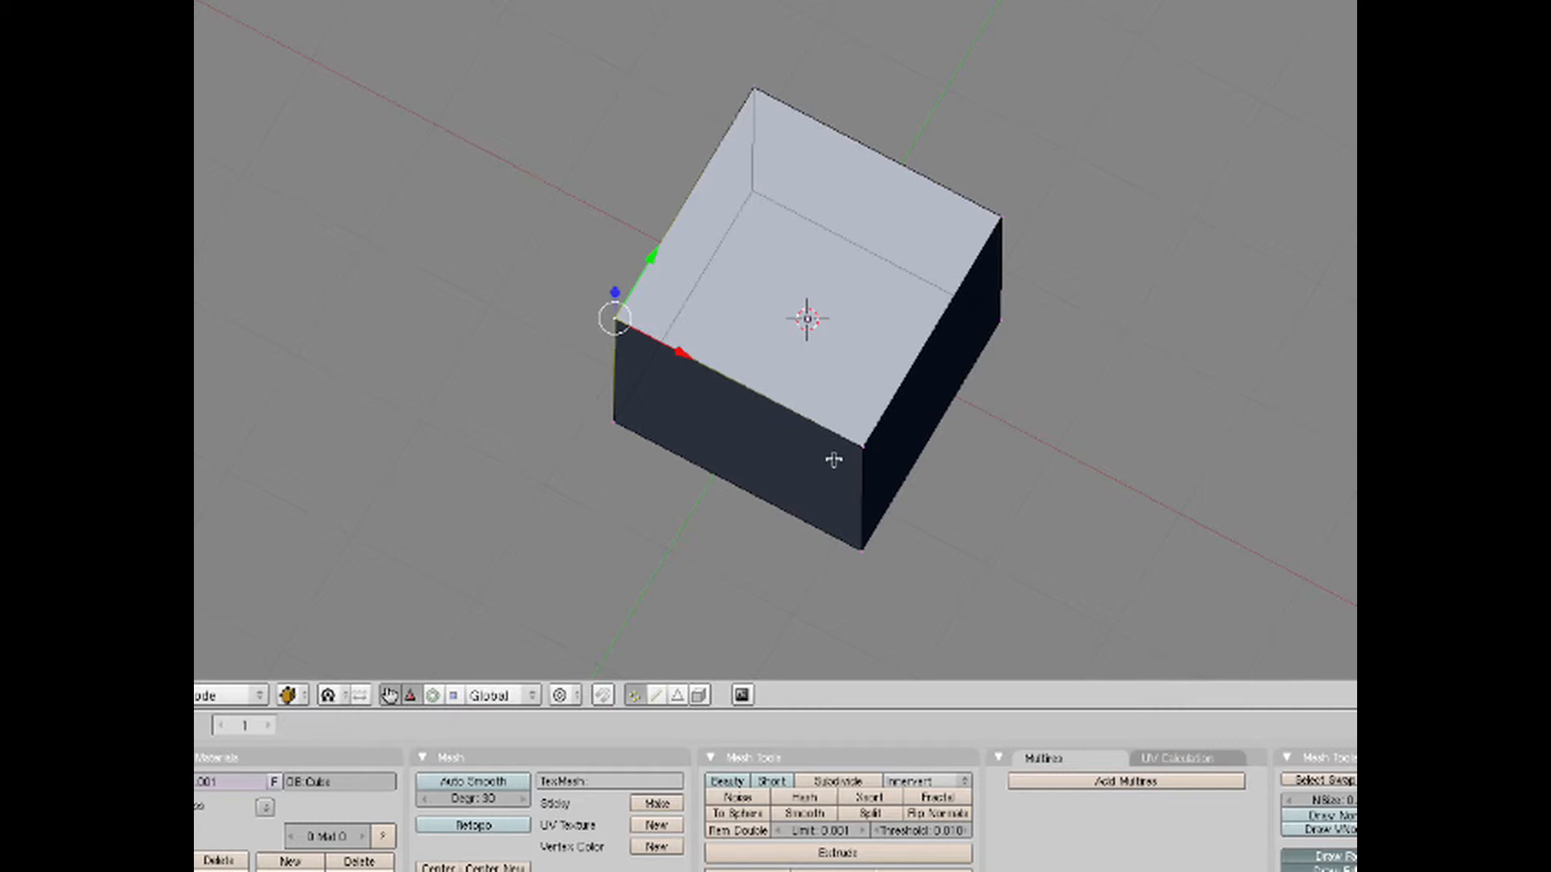
mouse_move(561, 515)
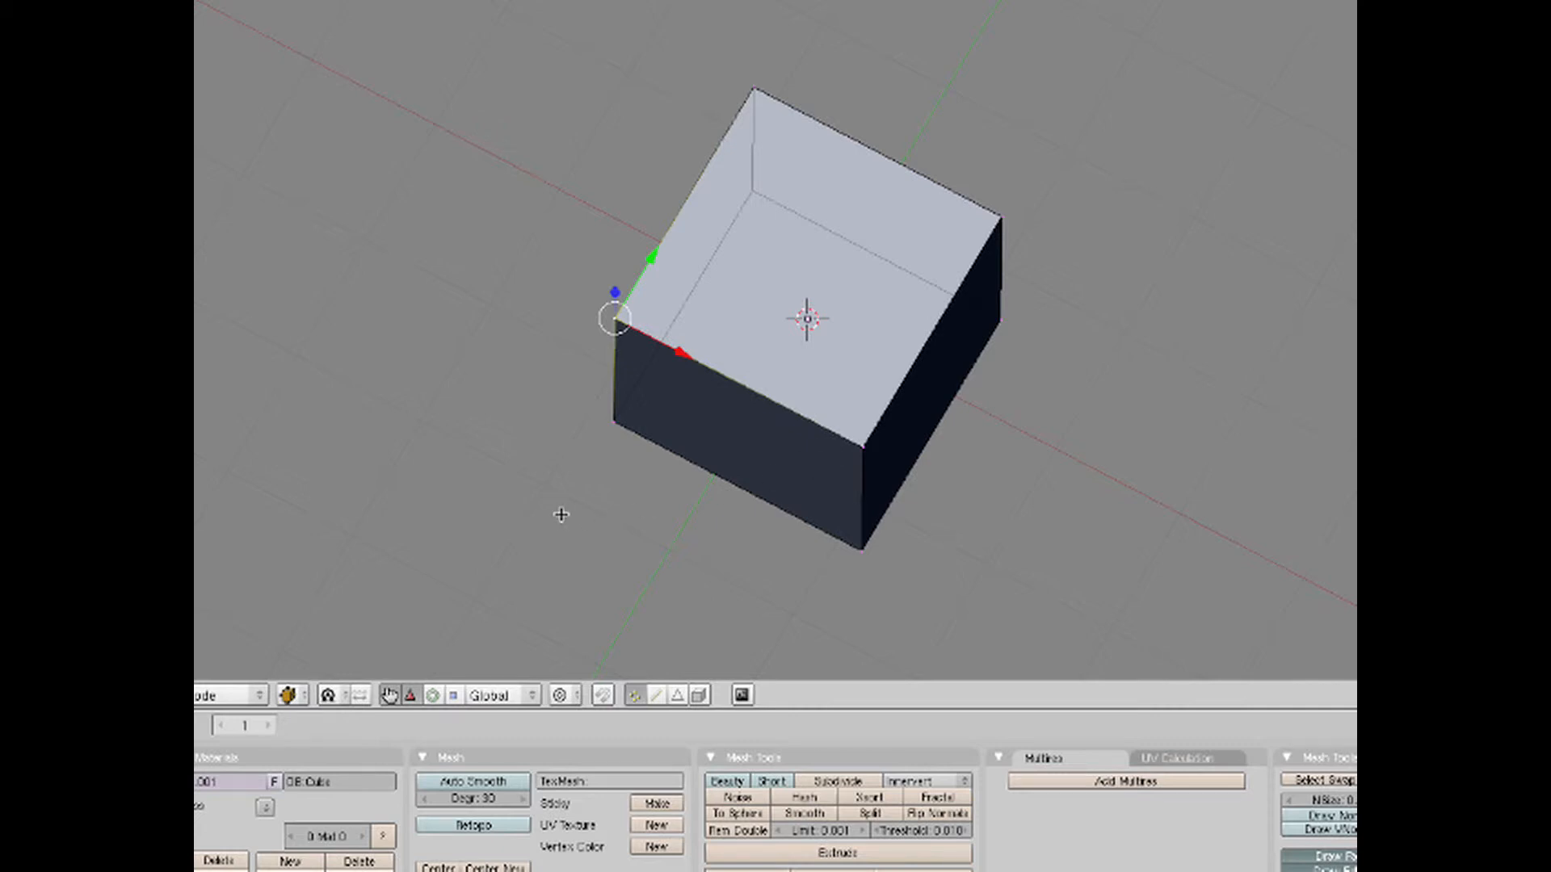
mouse_move(705, 510)
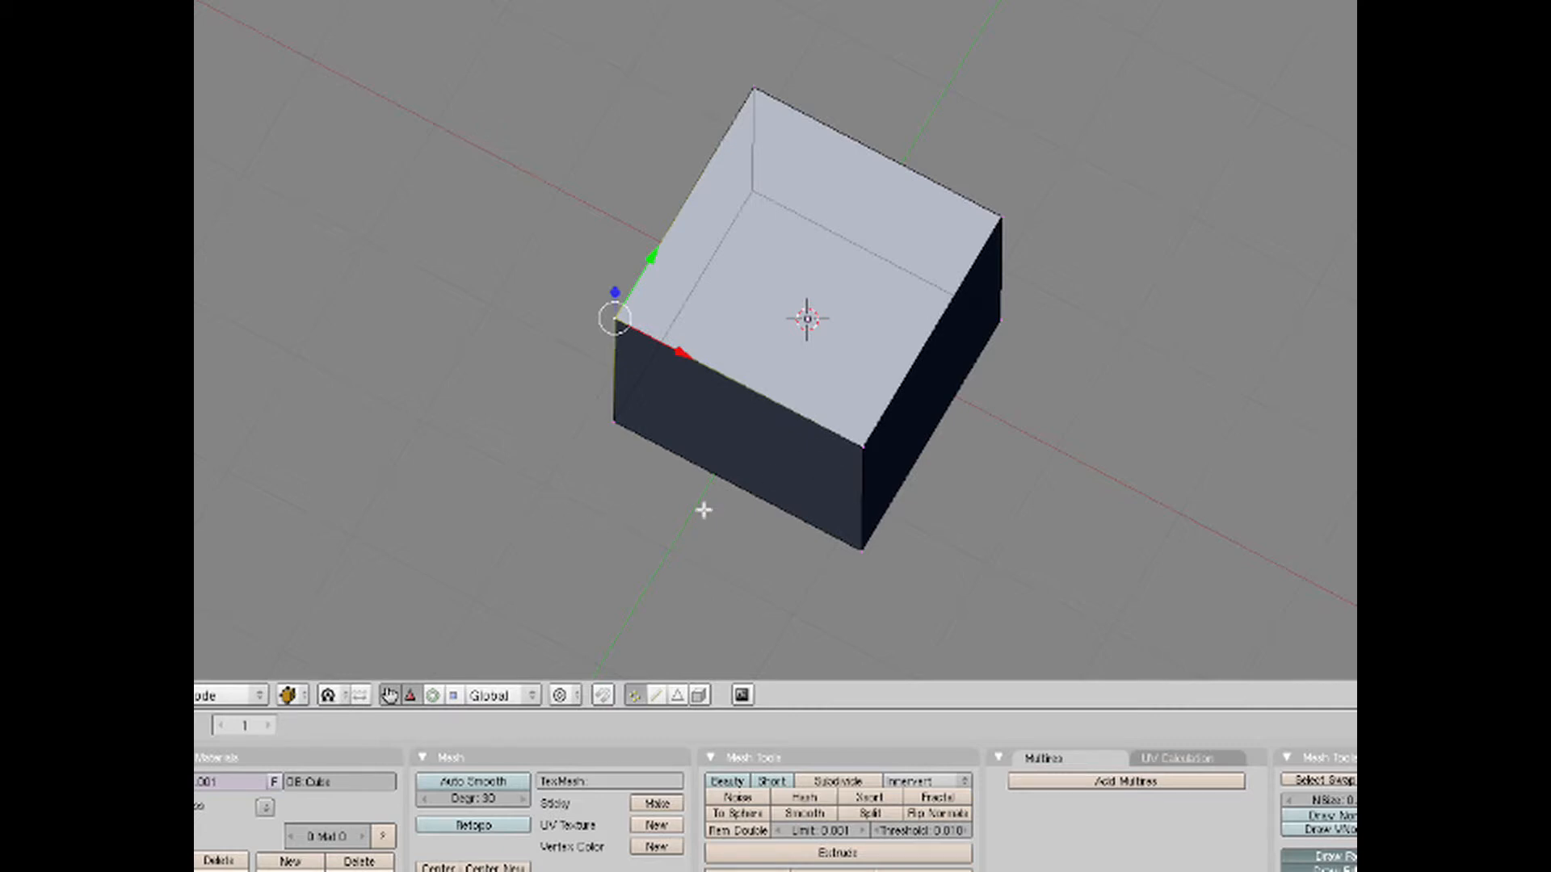
left_click(228, 694)
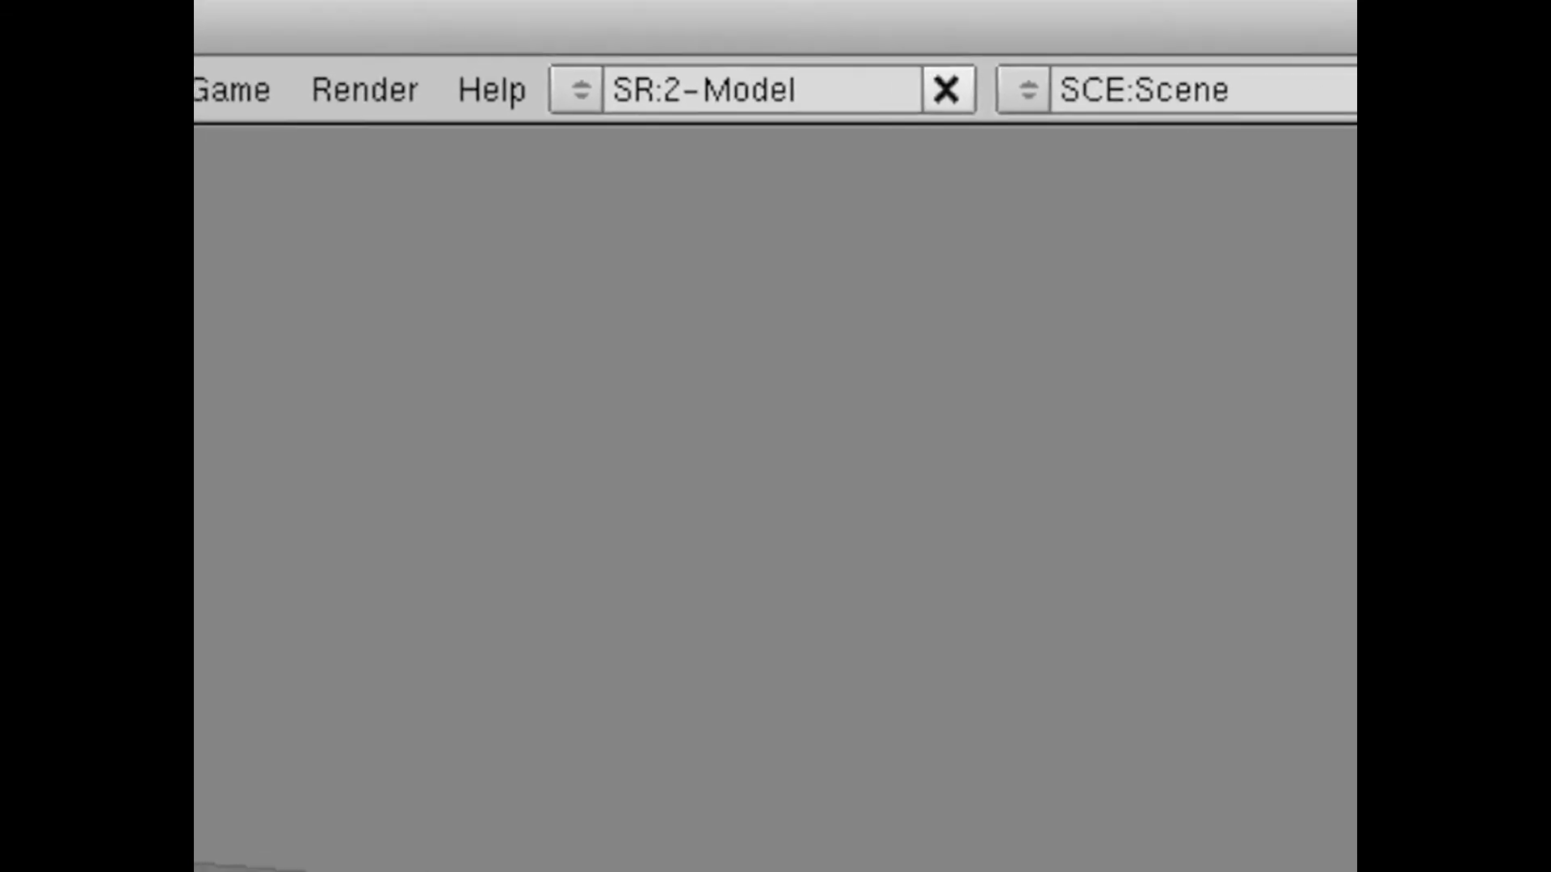
- Render the current frame from the Render menu
left_click(364, 89)
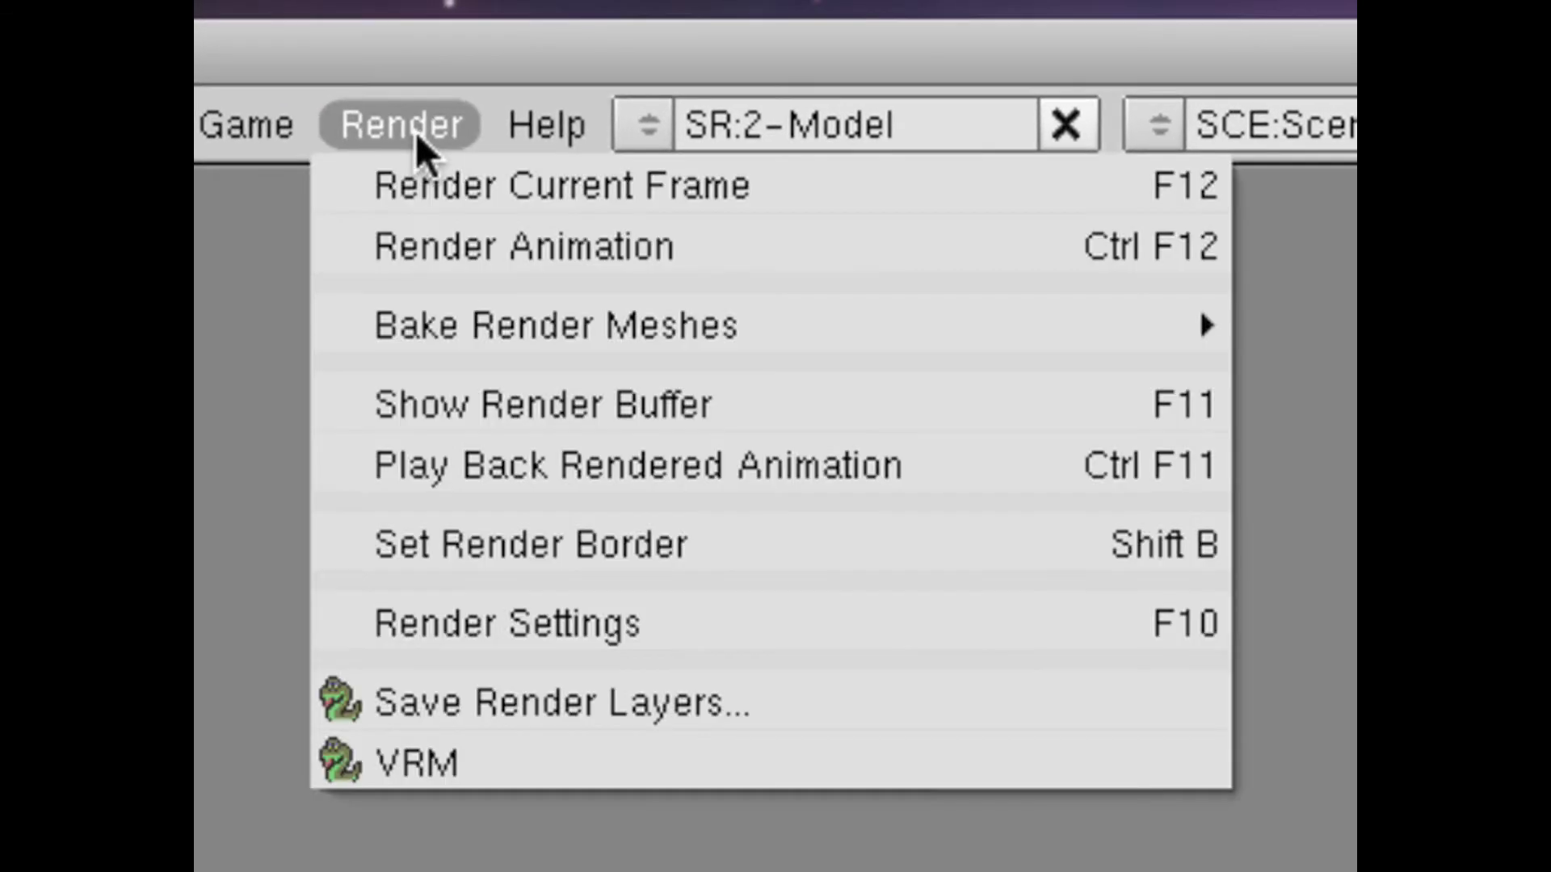
mouse_move(435, 186)
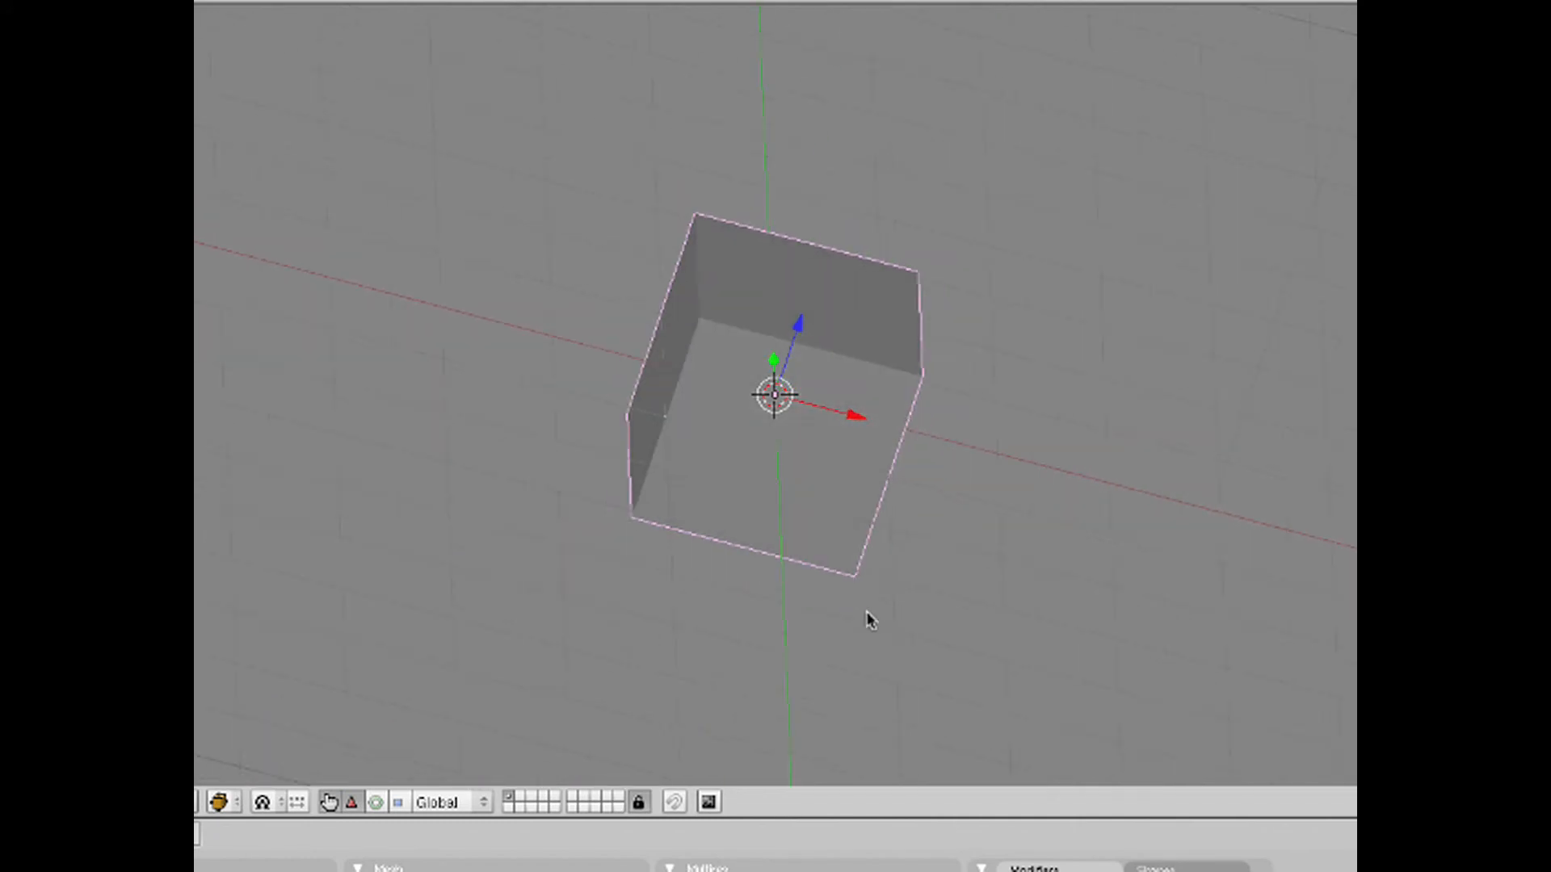
- Zoom the 3D view out to frame the open box for camera view
scroll("down", 3)
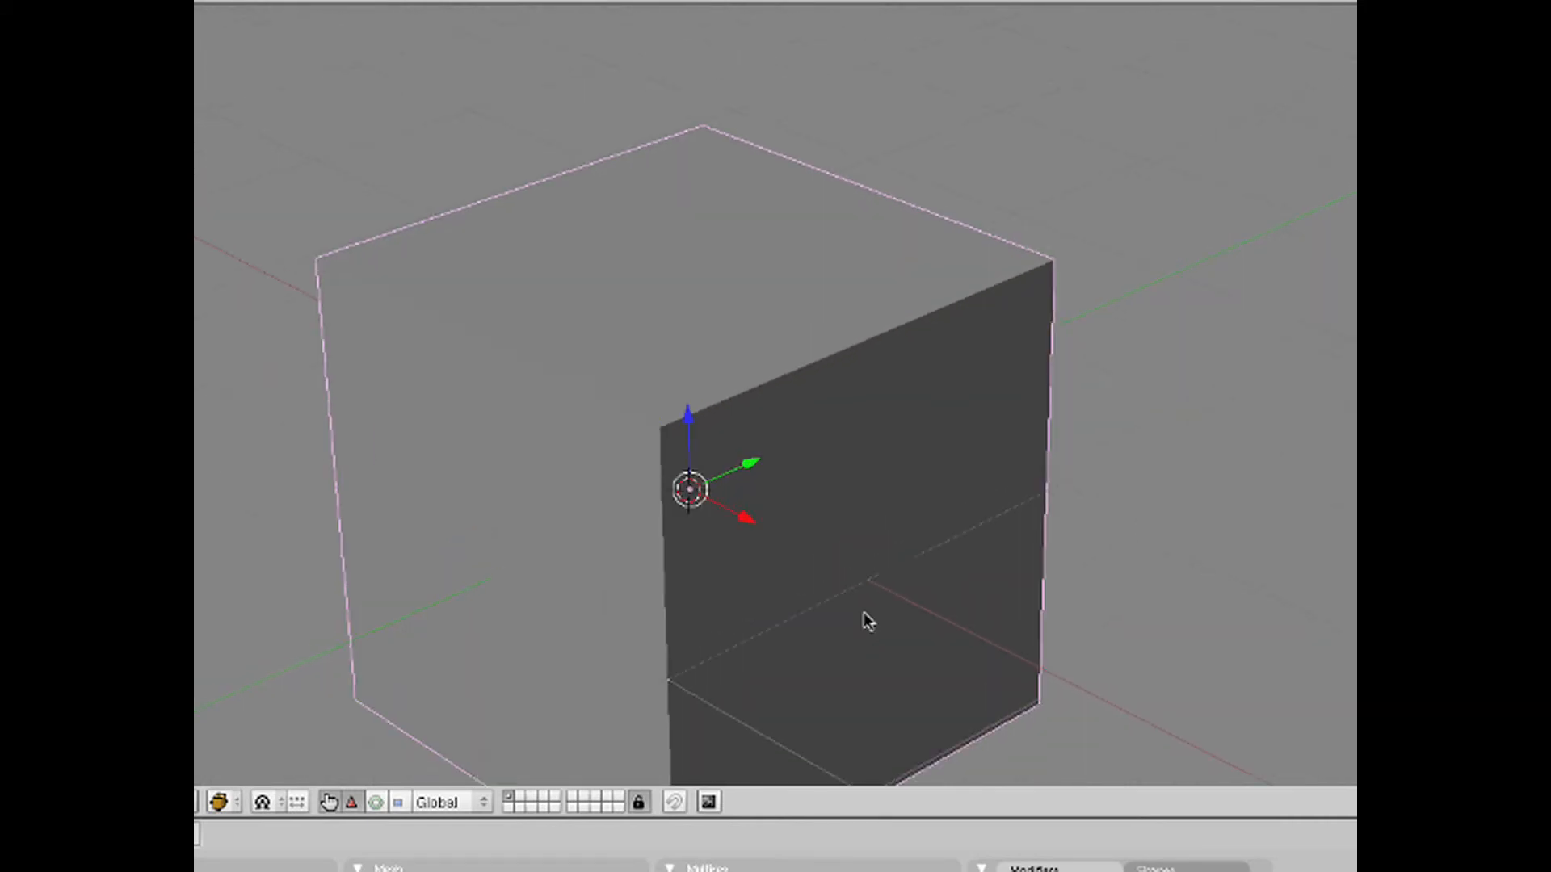
scroll("down", 3)
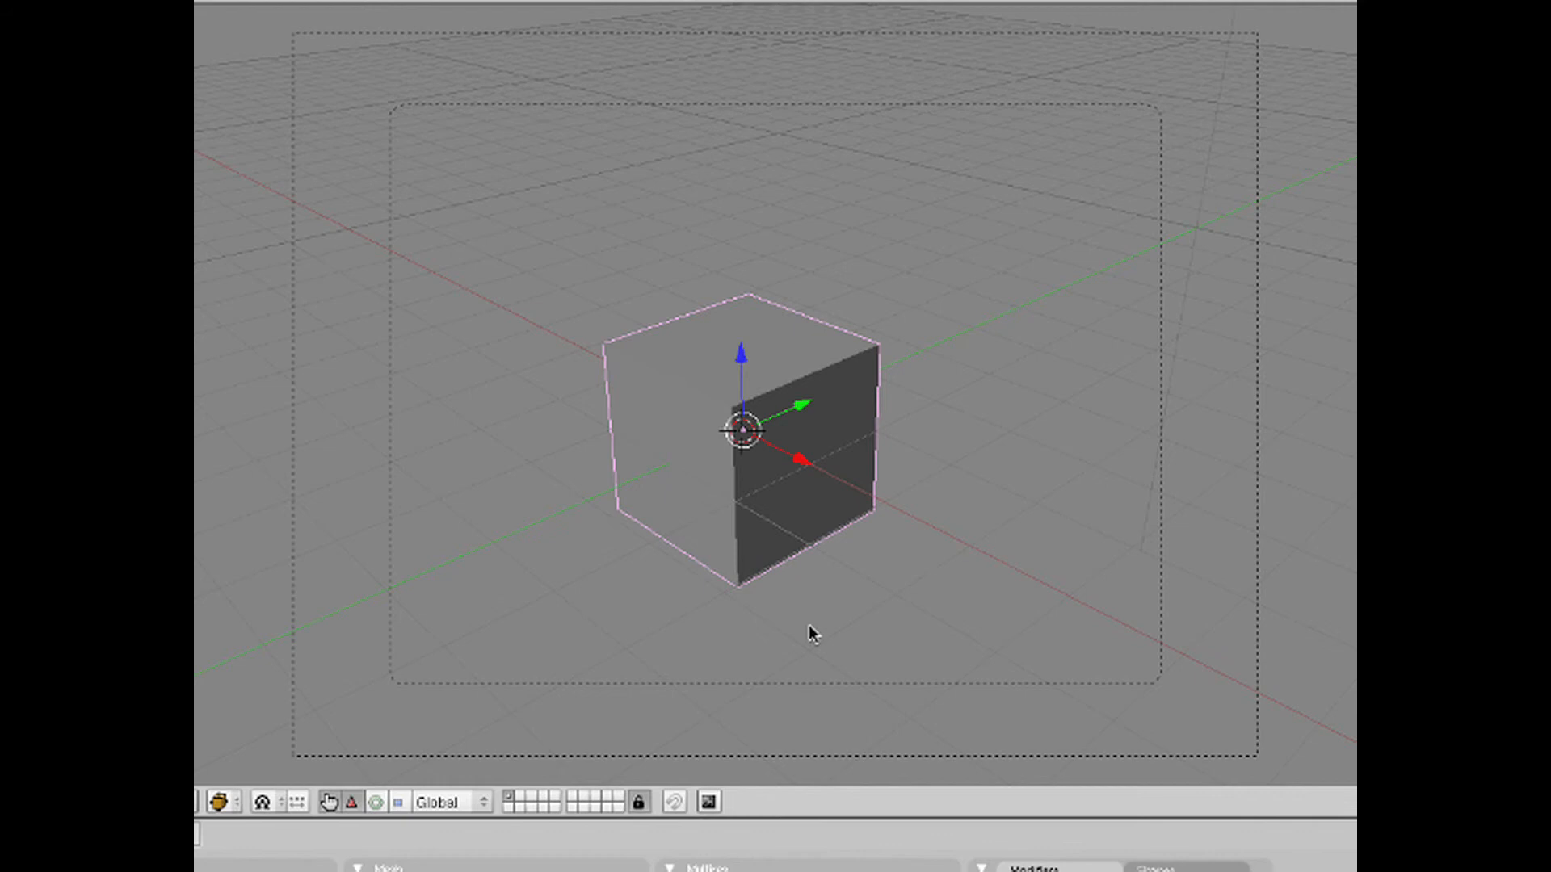
mouse_move(521, 419)
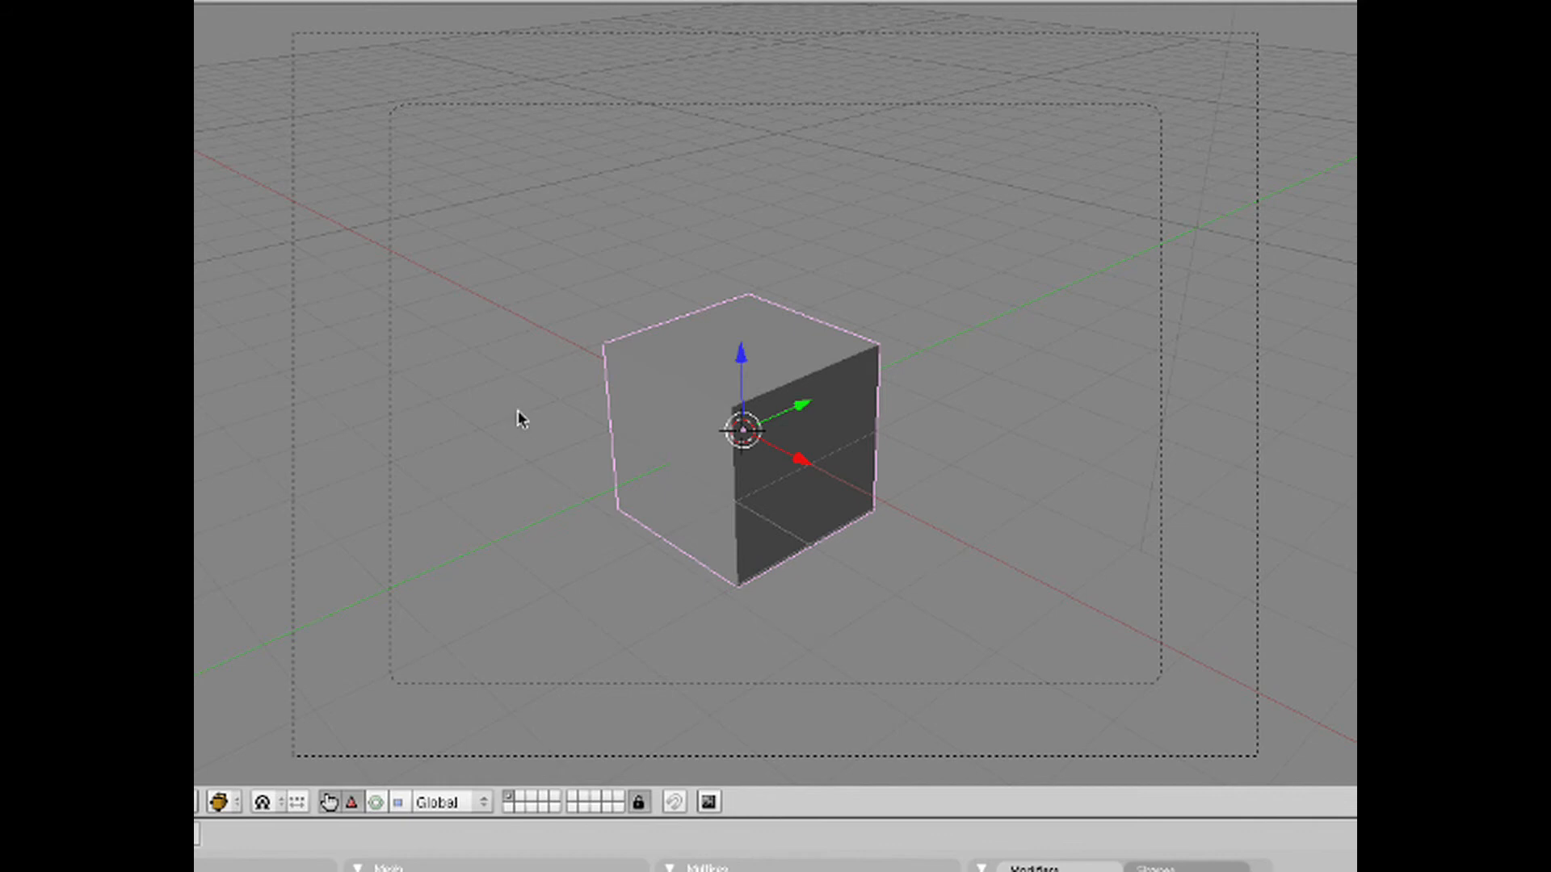